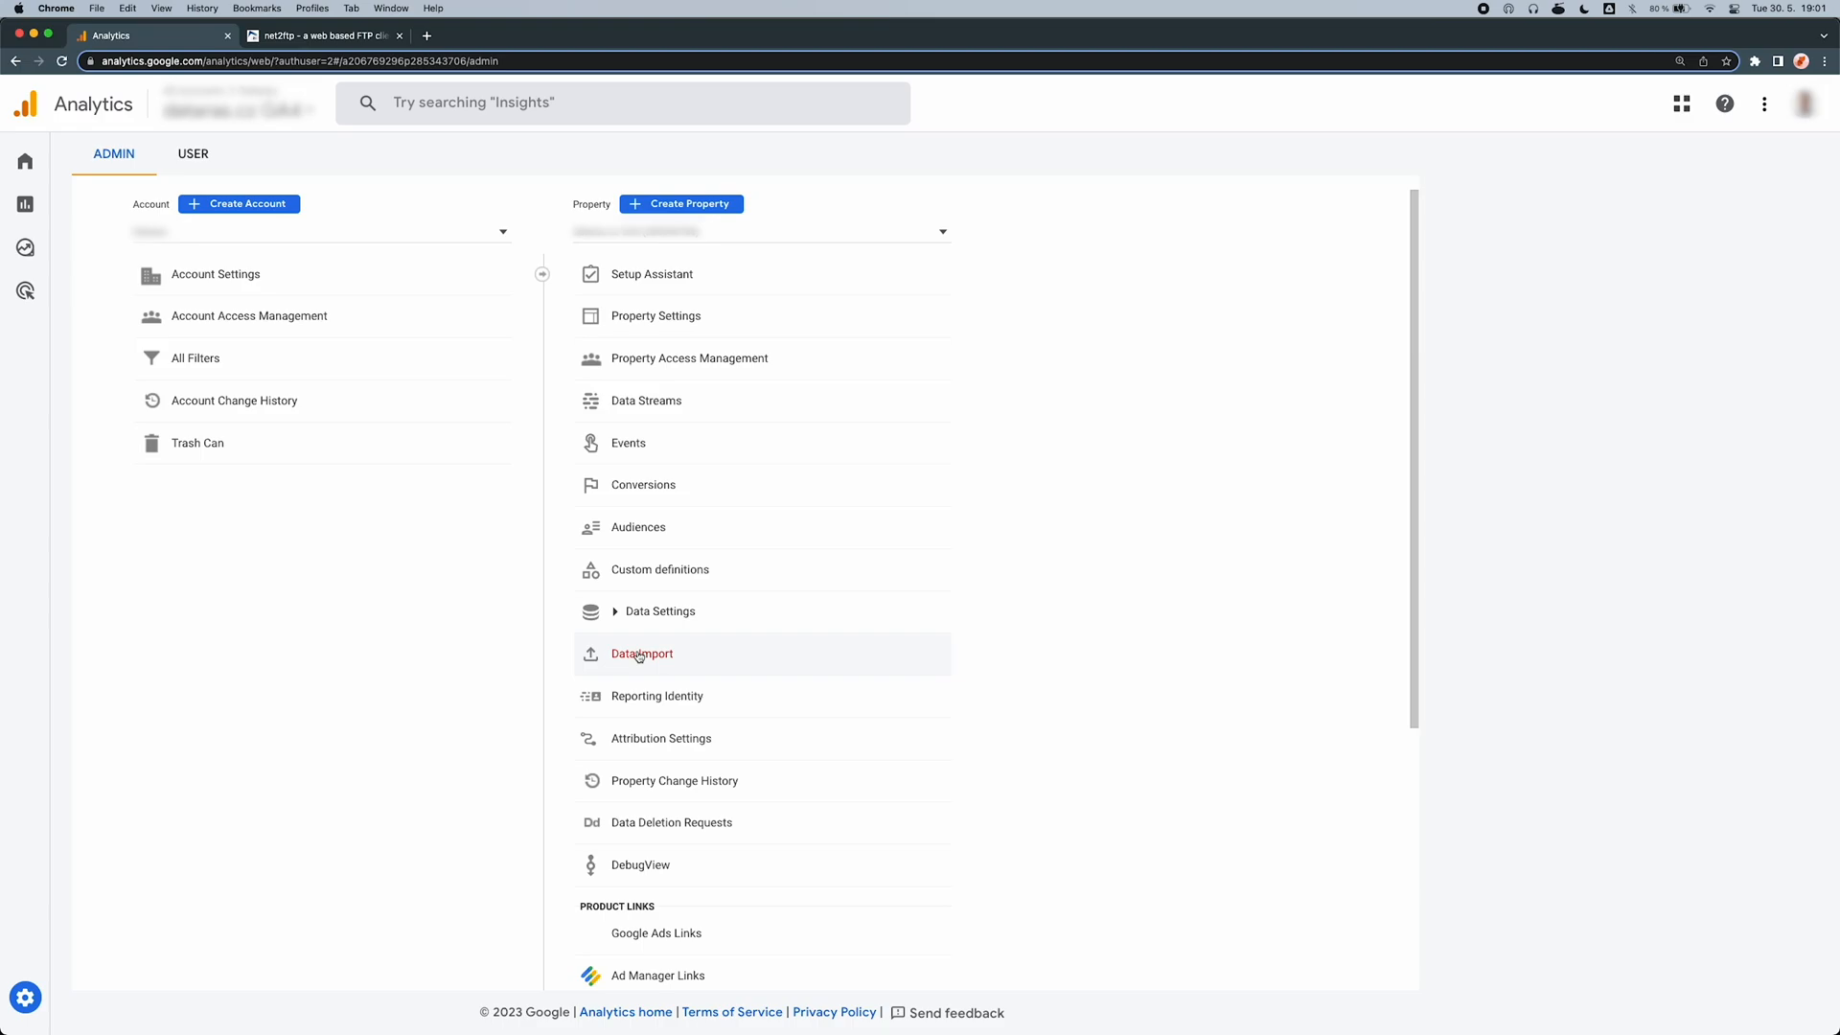
Step: Create a data source named Item data with item data type and SFTP import selected
click(642, 653)
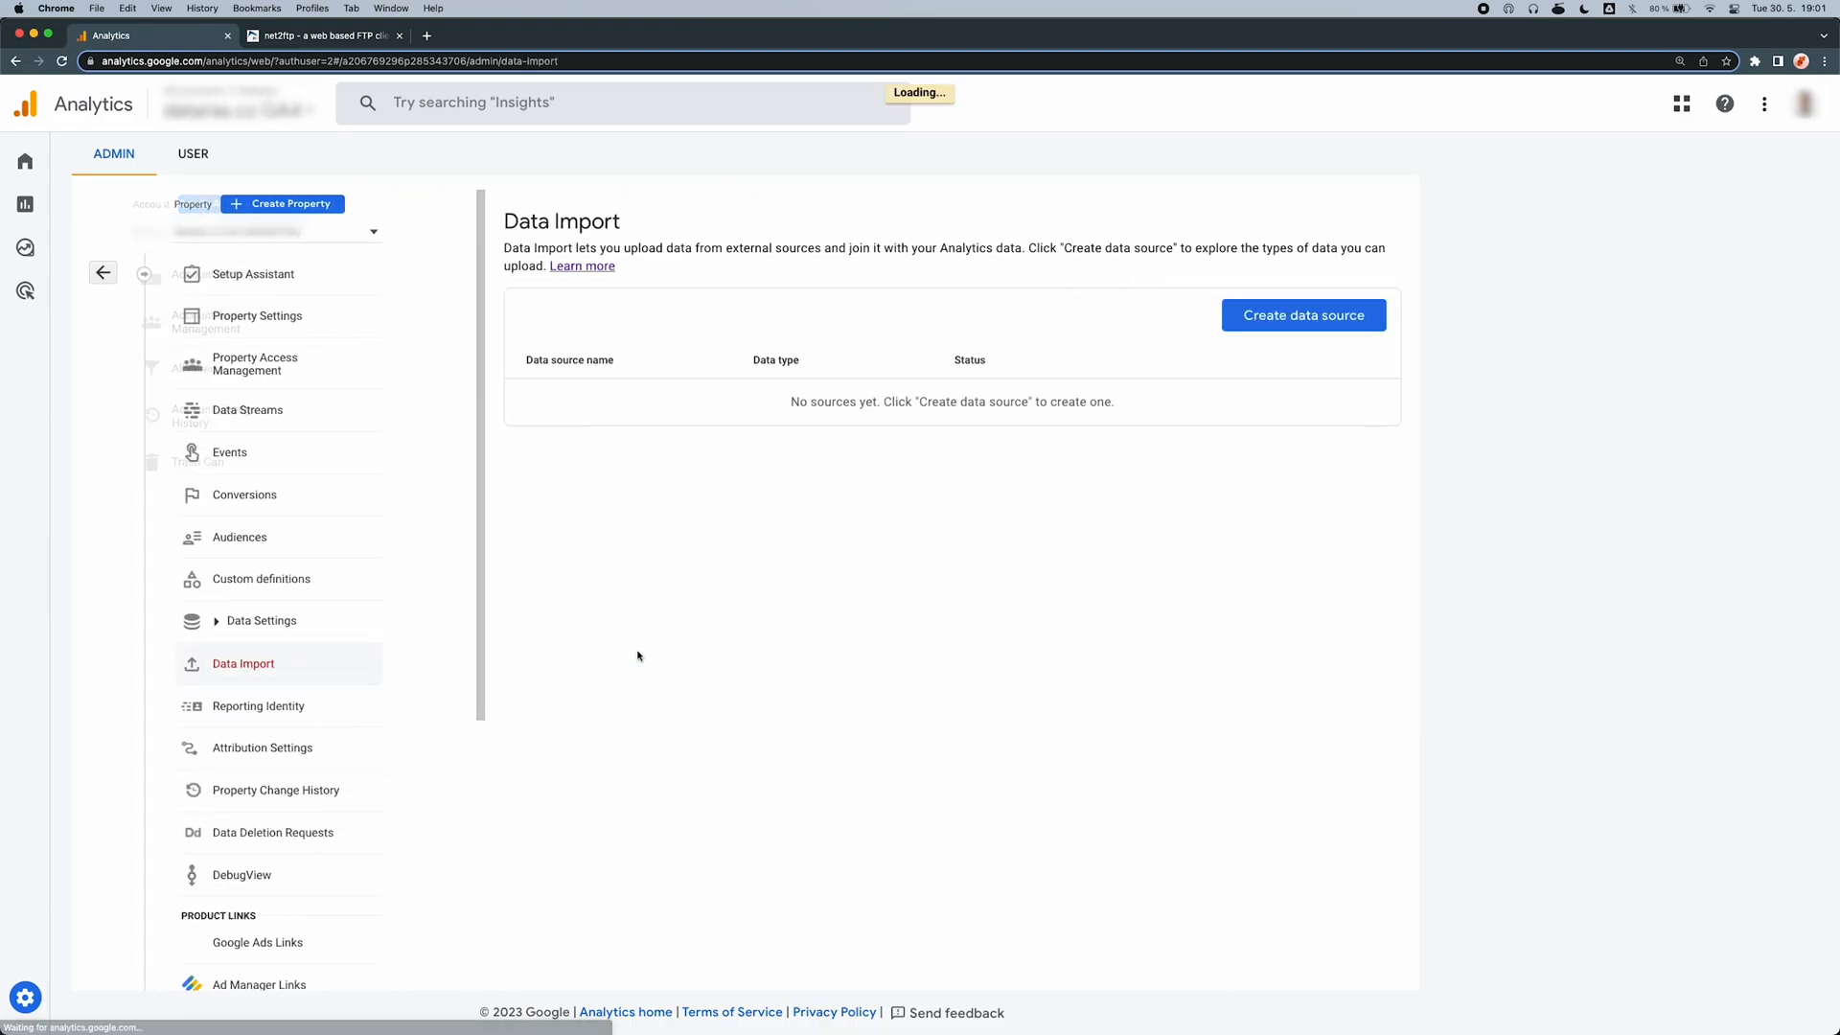
click(1301, 314)
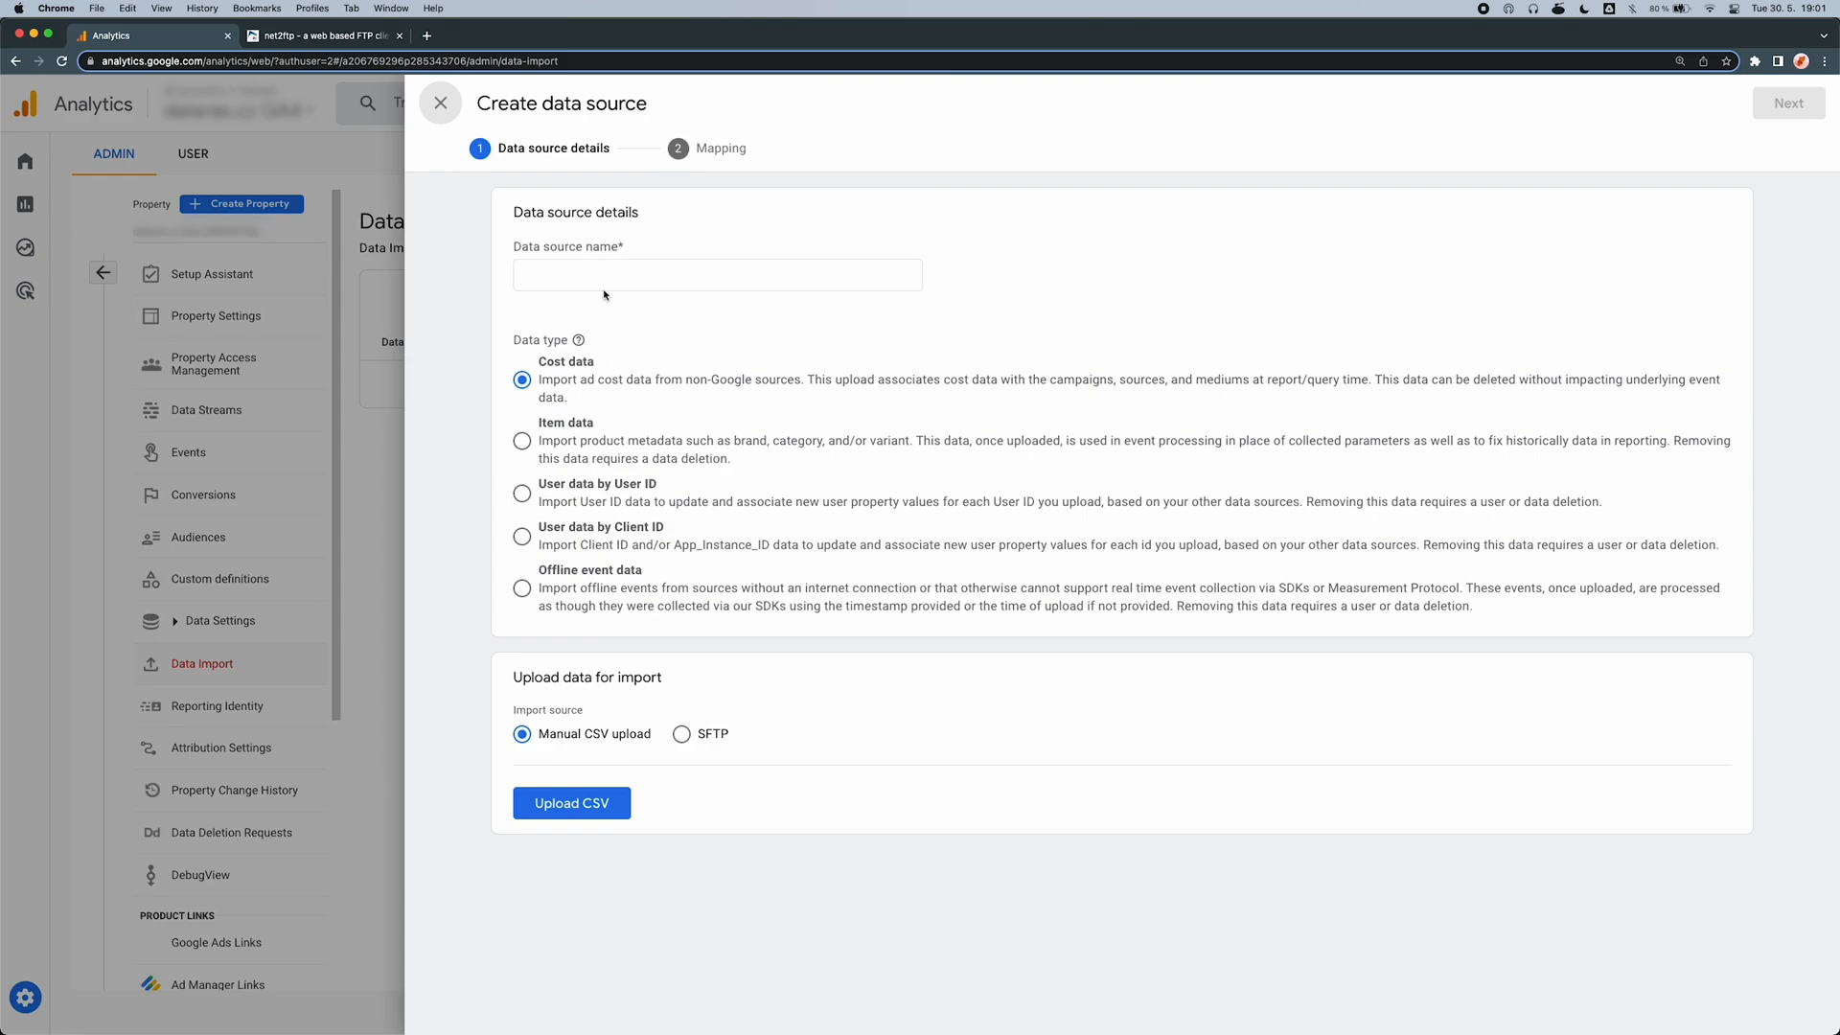
text(Item da)
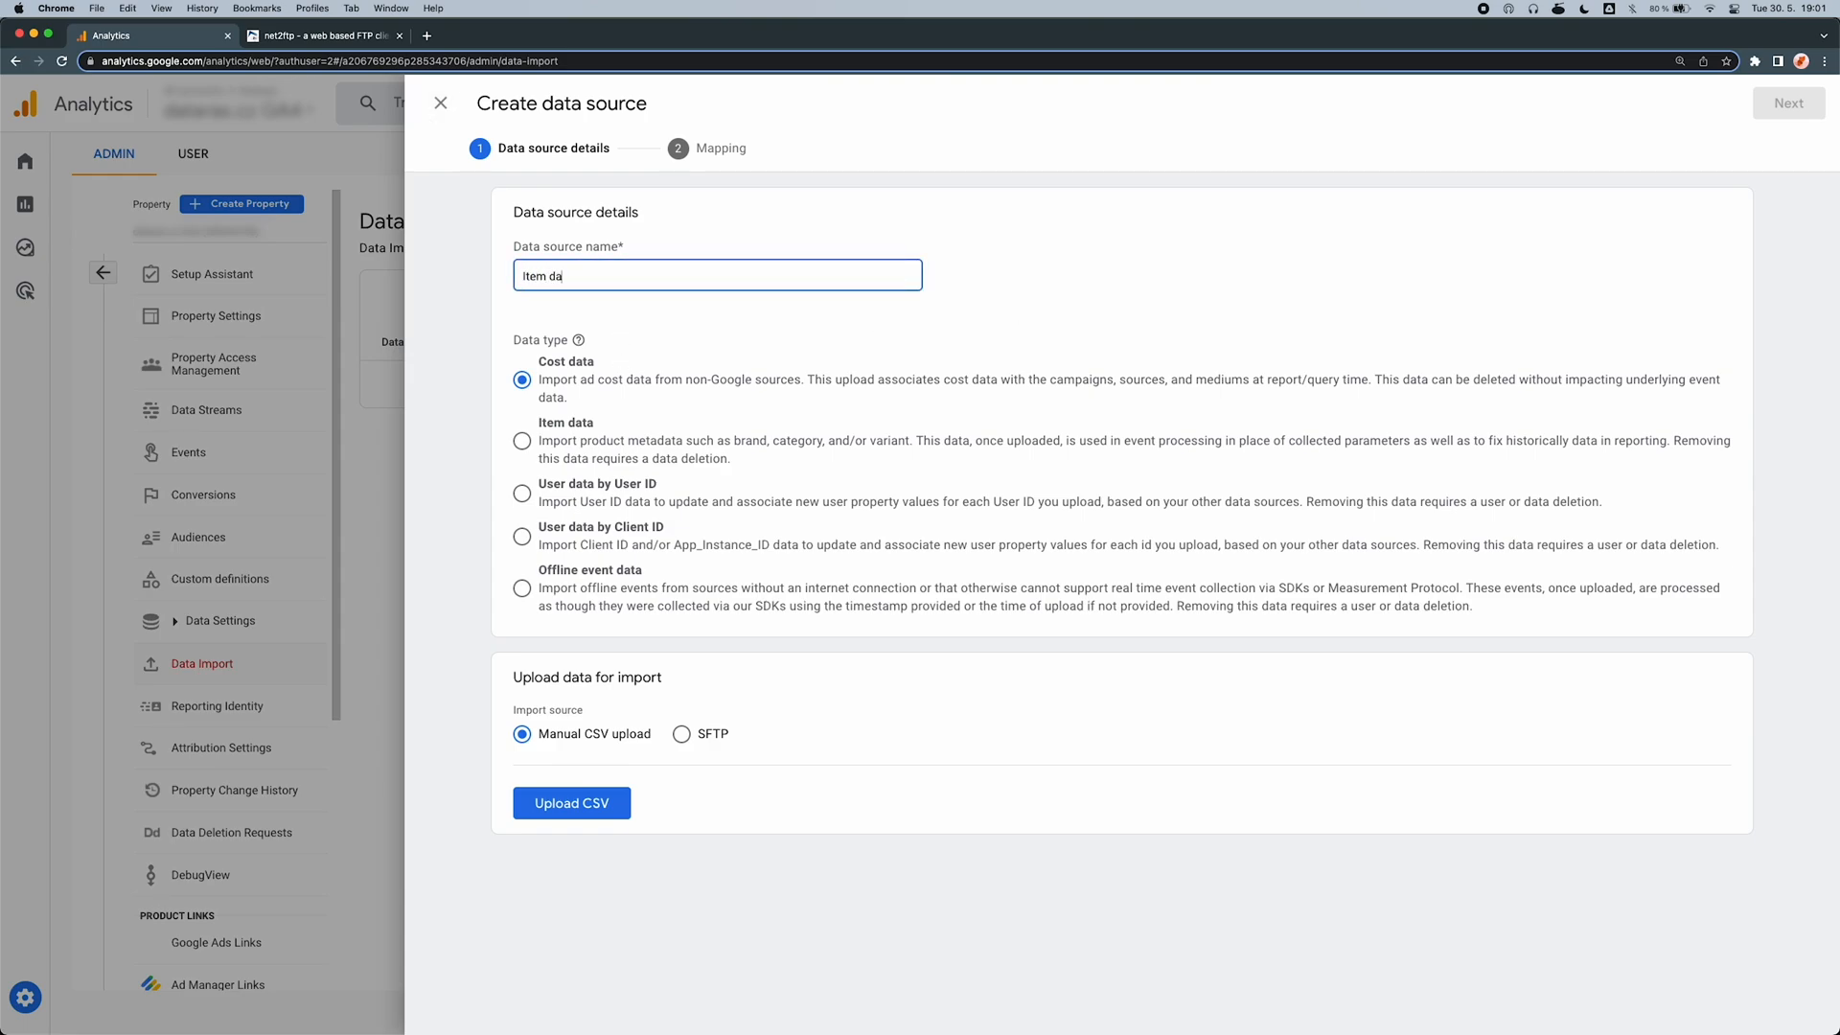
click(521, 441)
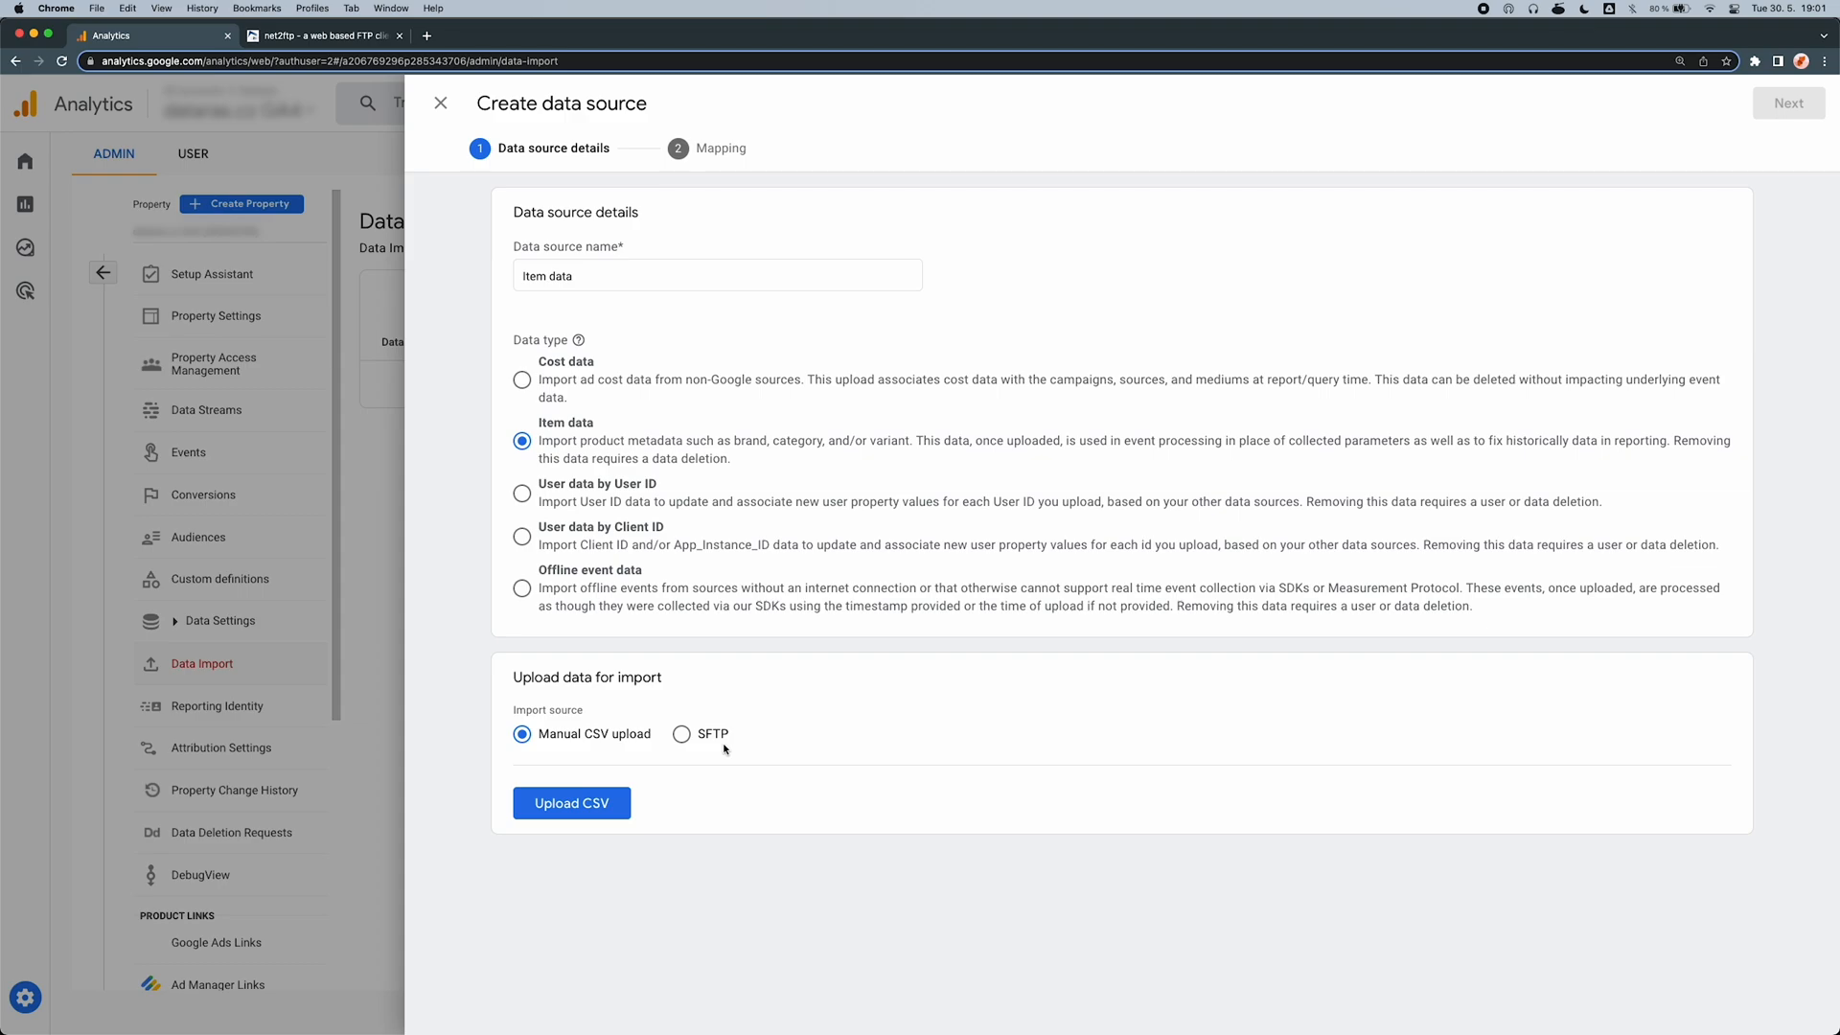
click(682, 734)
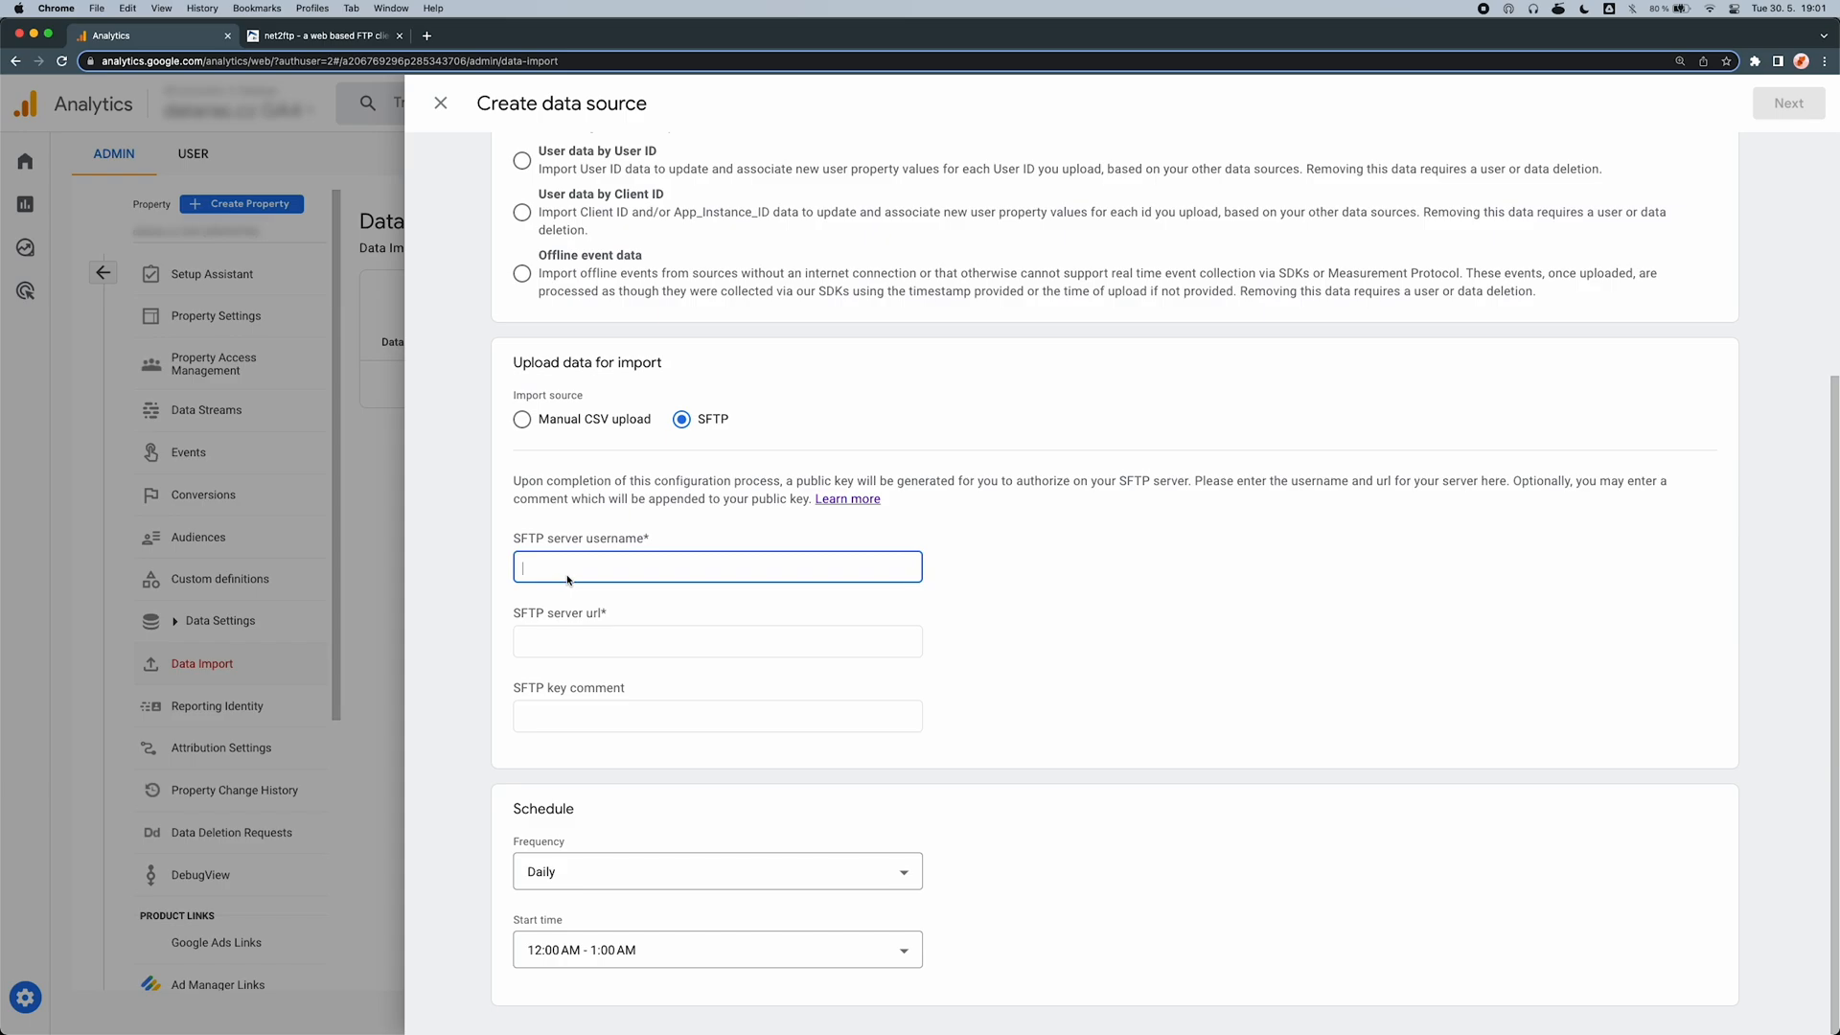
Step: Bring up the ga4dataimport.com connector site in a new browser tab
click(598, 35)
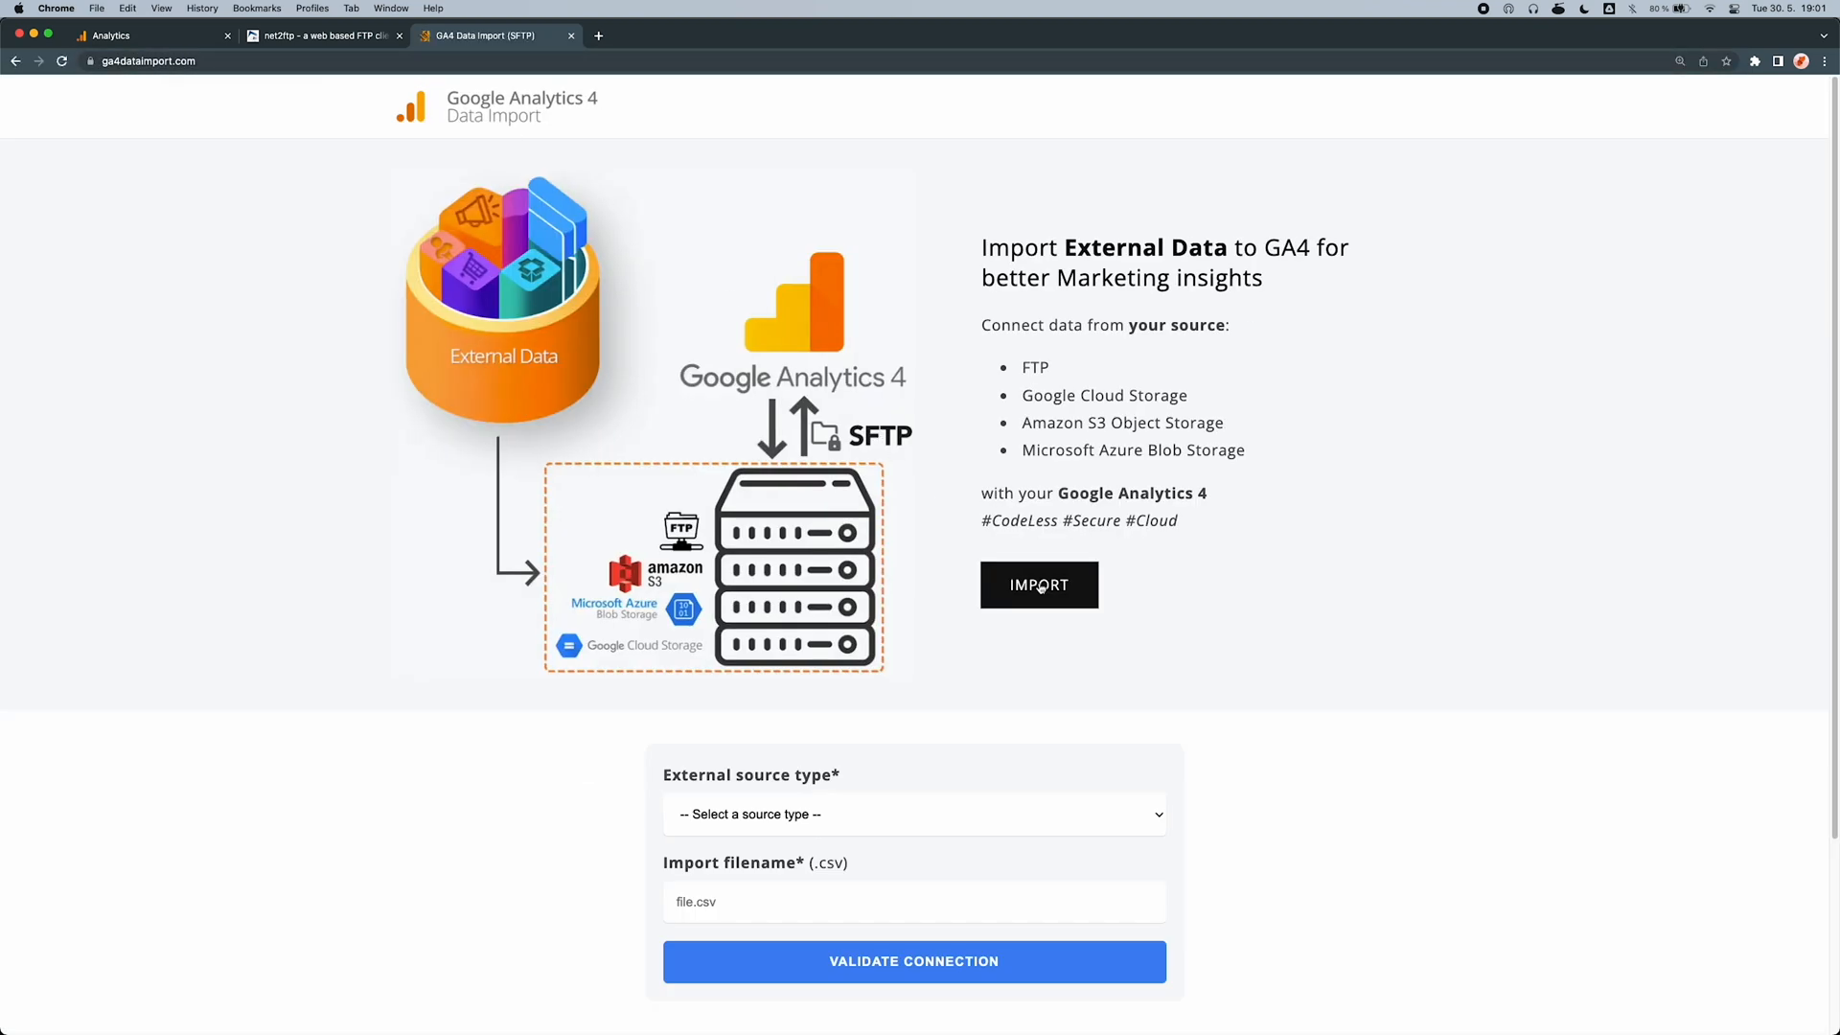
Step: Fill the FTP external source with server, port 222, username and password, and validate it
click(913, 813)
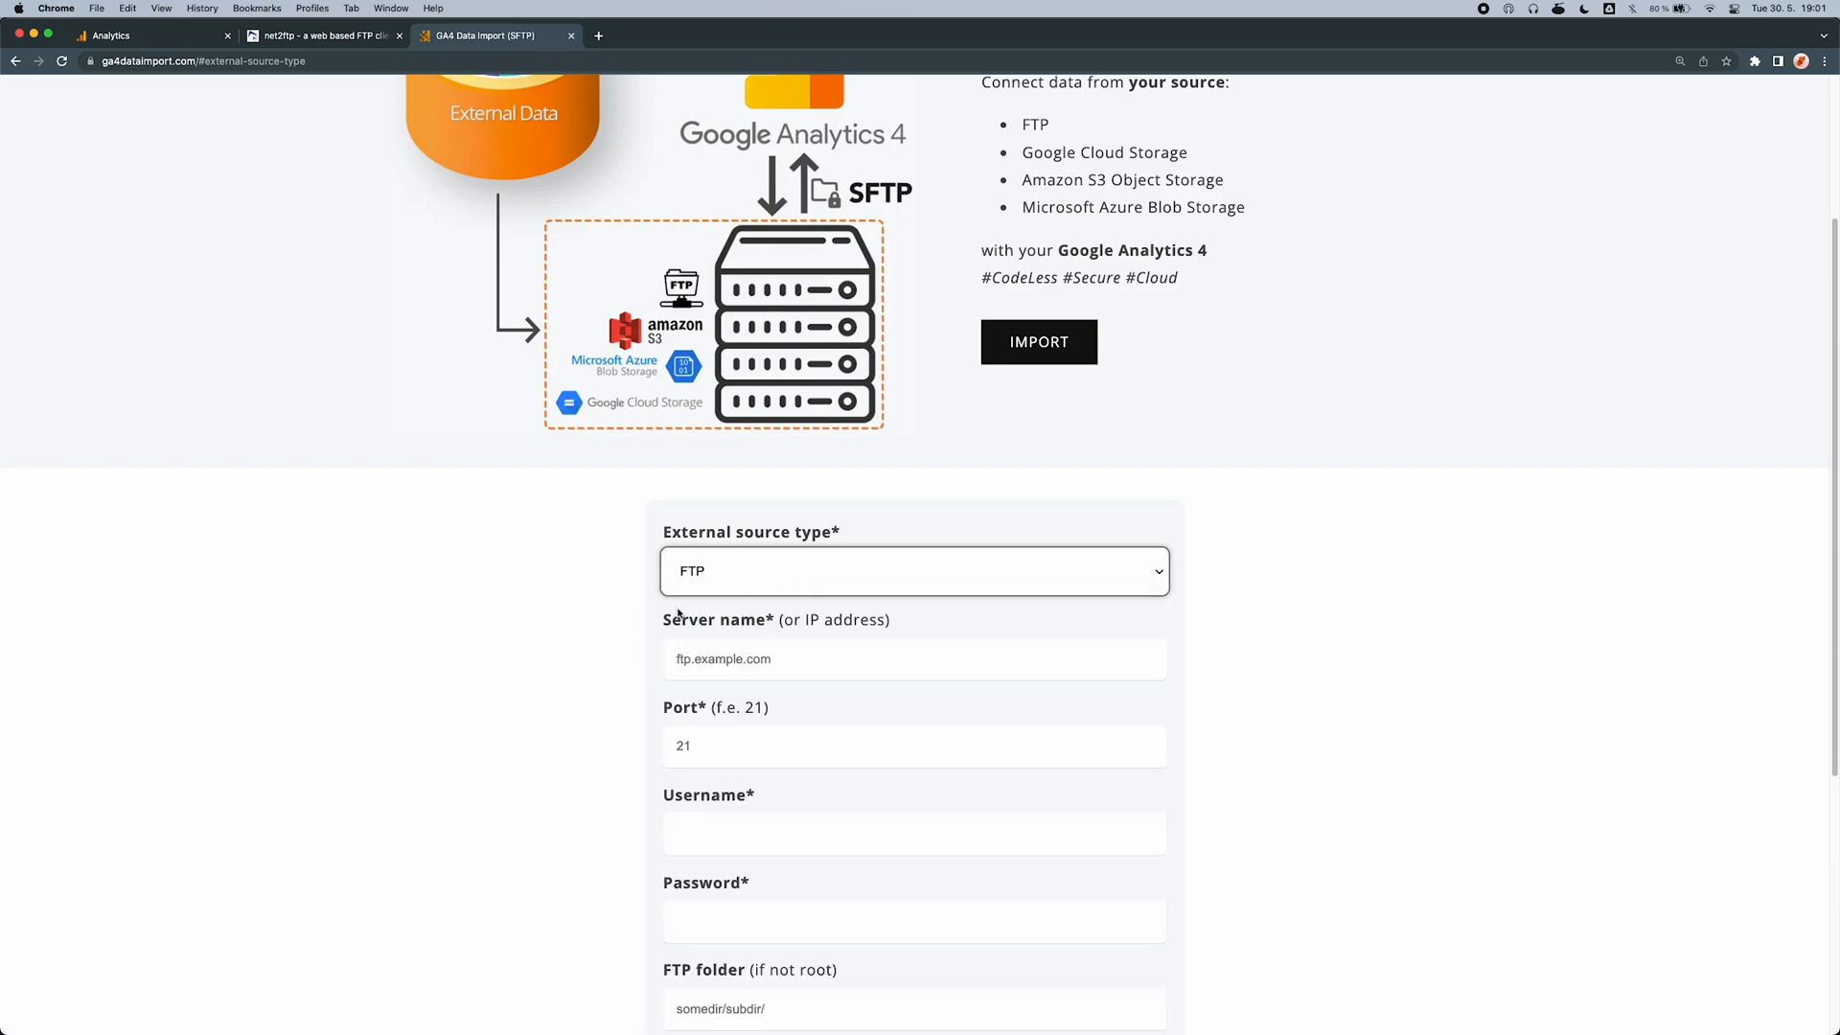
scroll(down, 3)
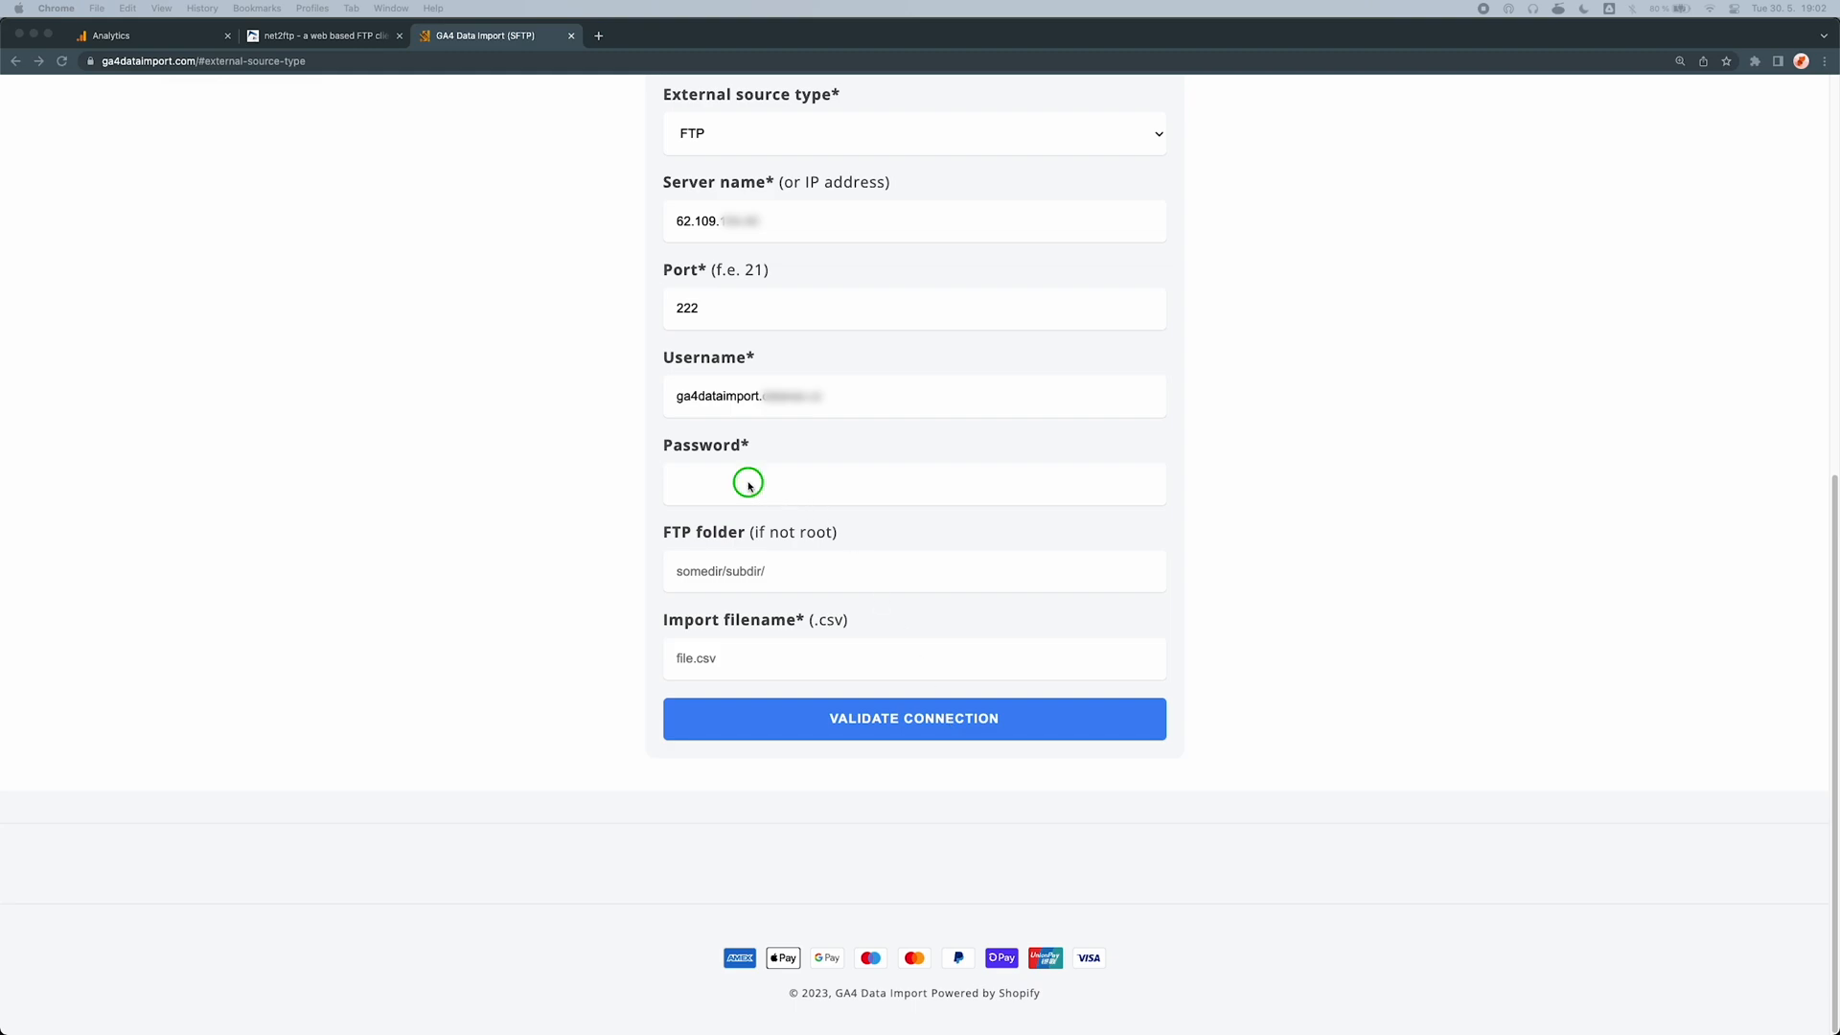
text(password)
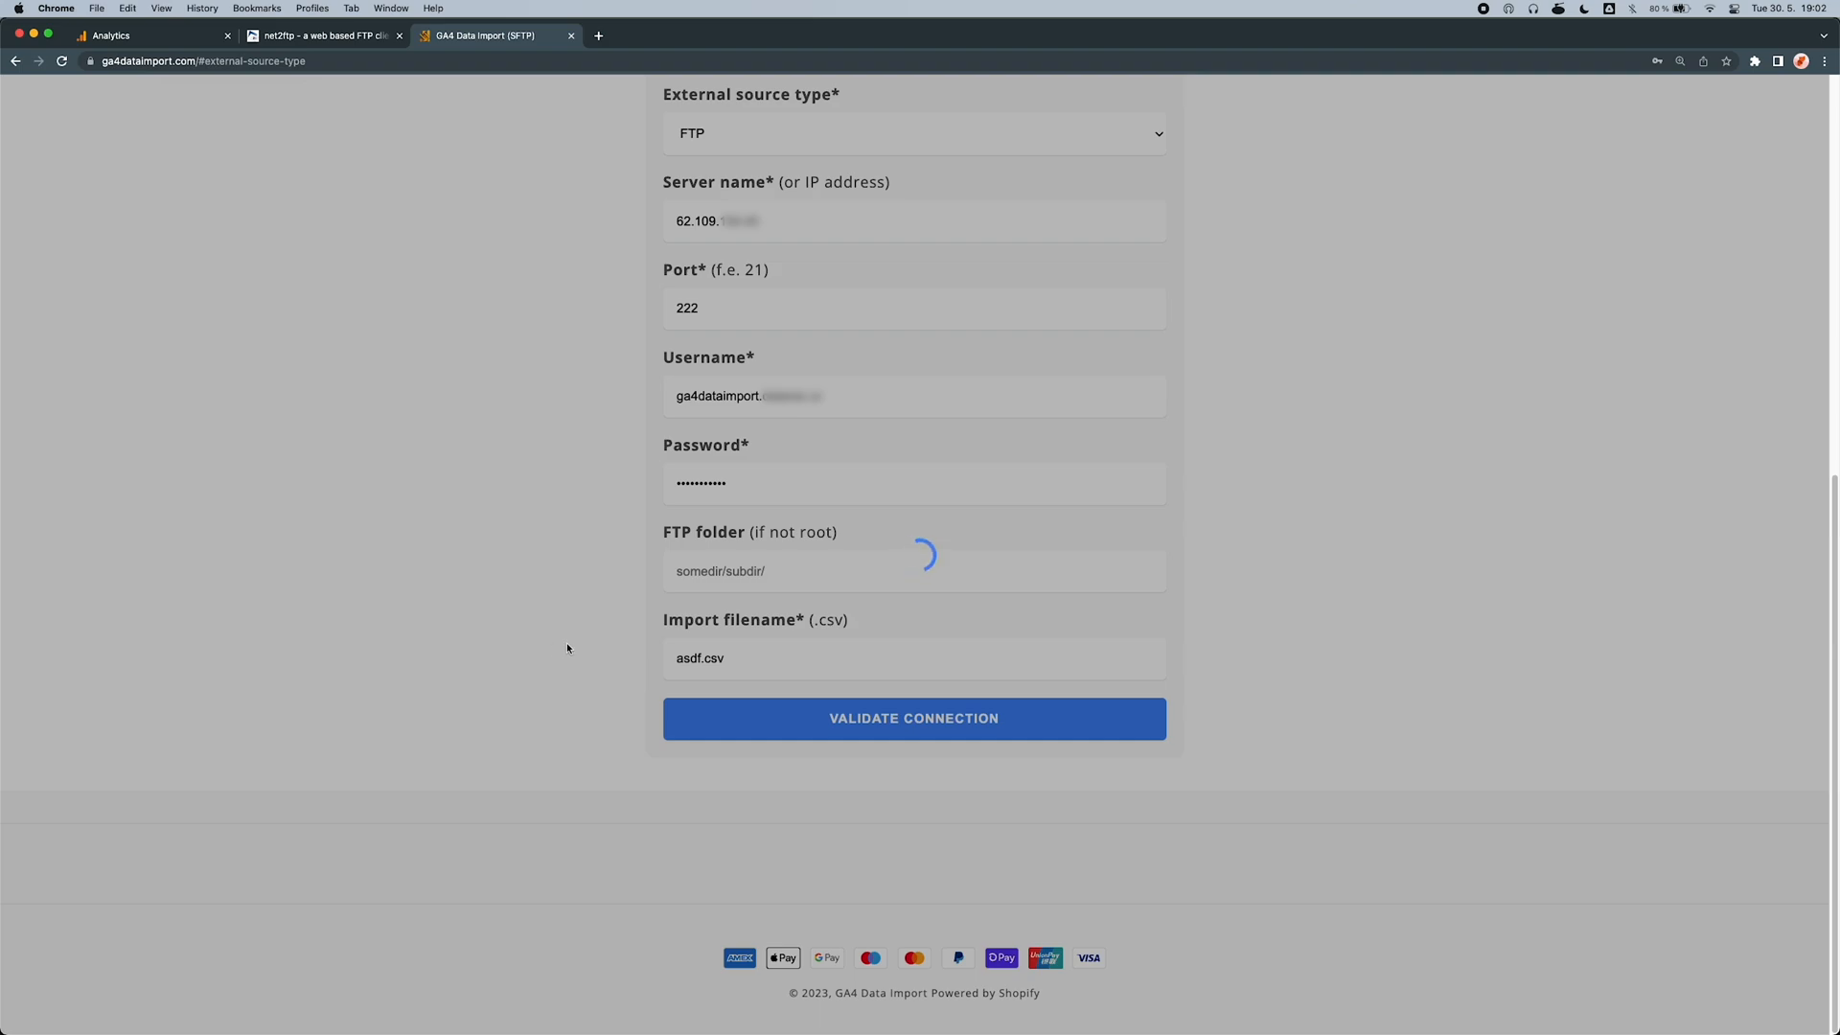
click(912, 719)
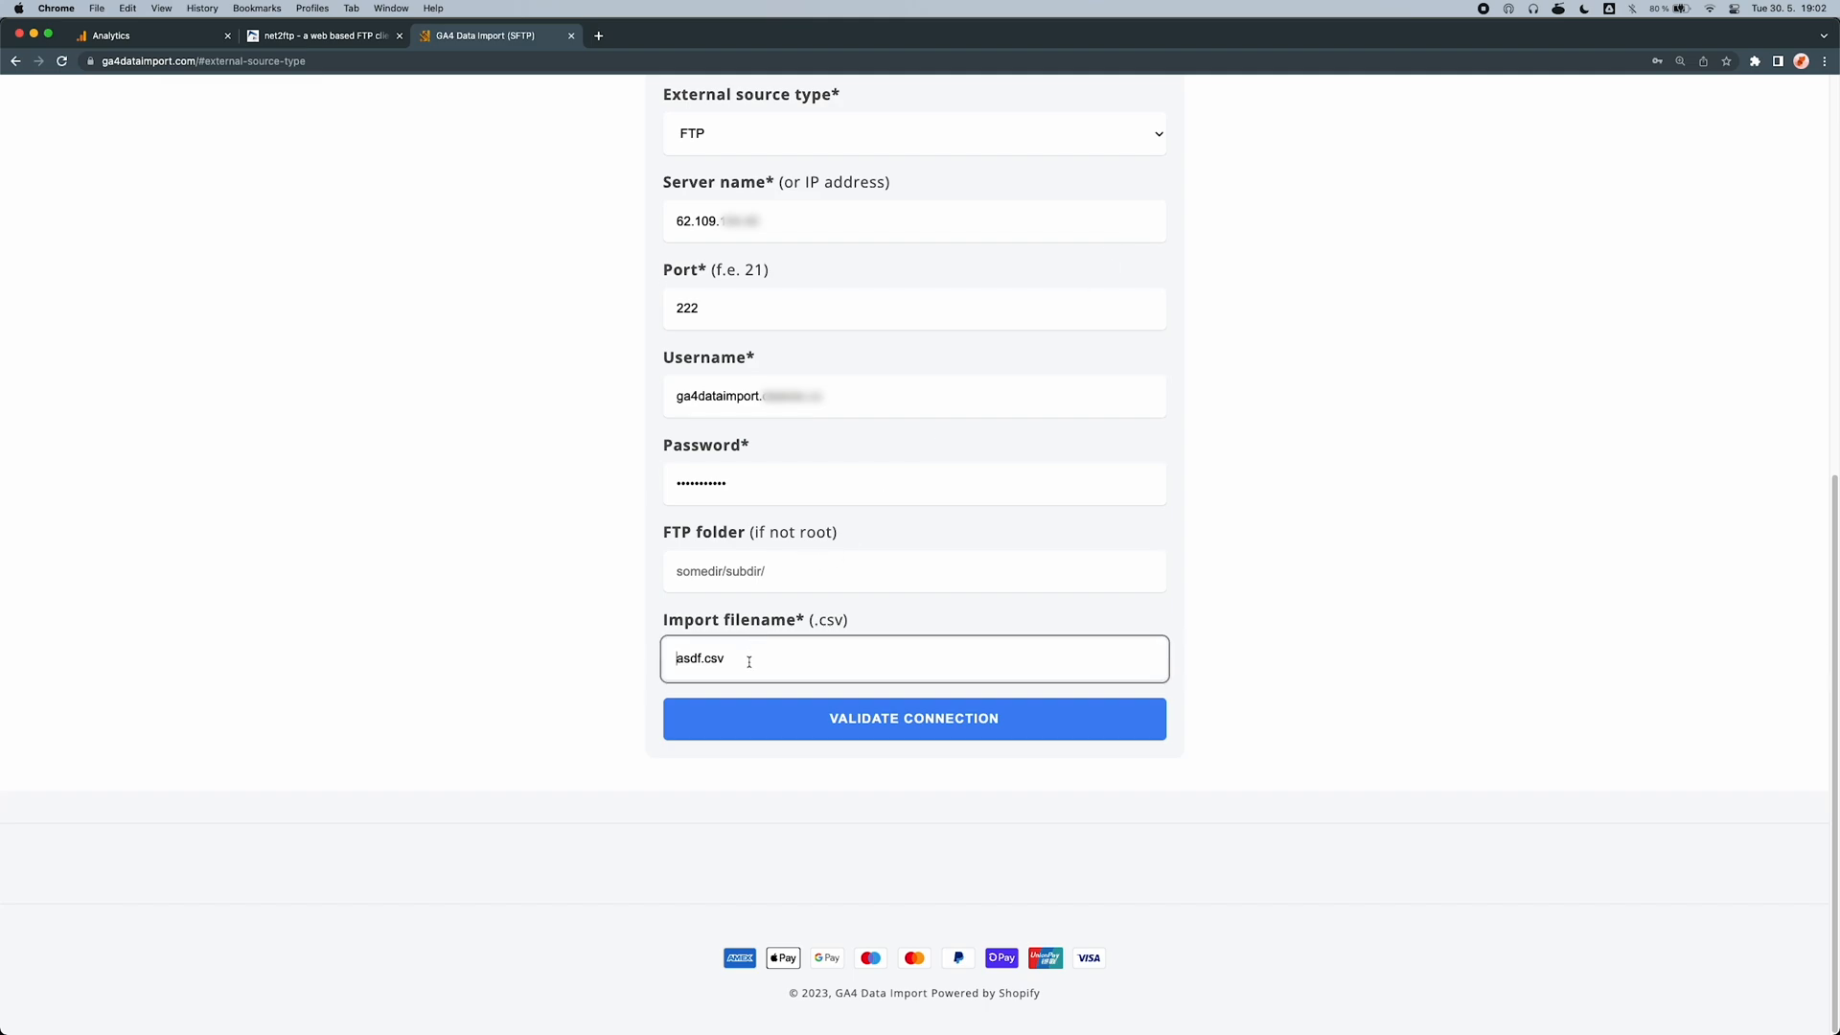
Step: Validate the connection for Items.csv and grab the generated SFTP username
right_click(700, 657)
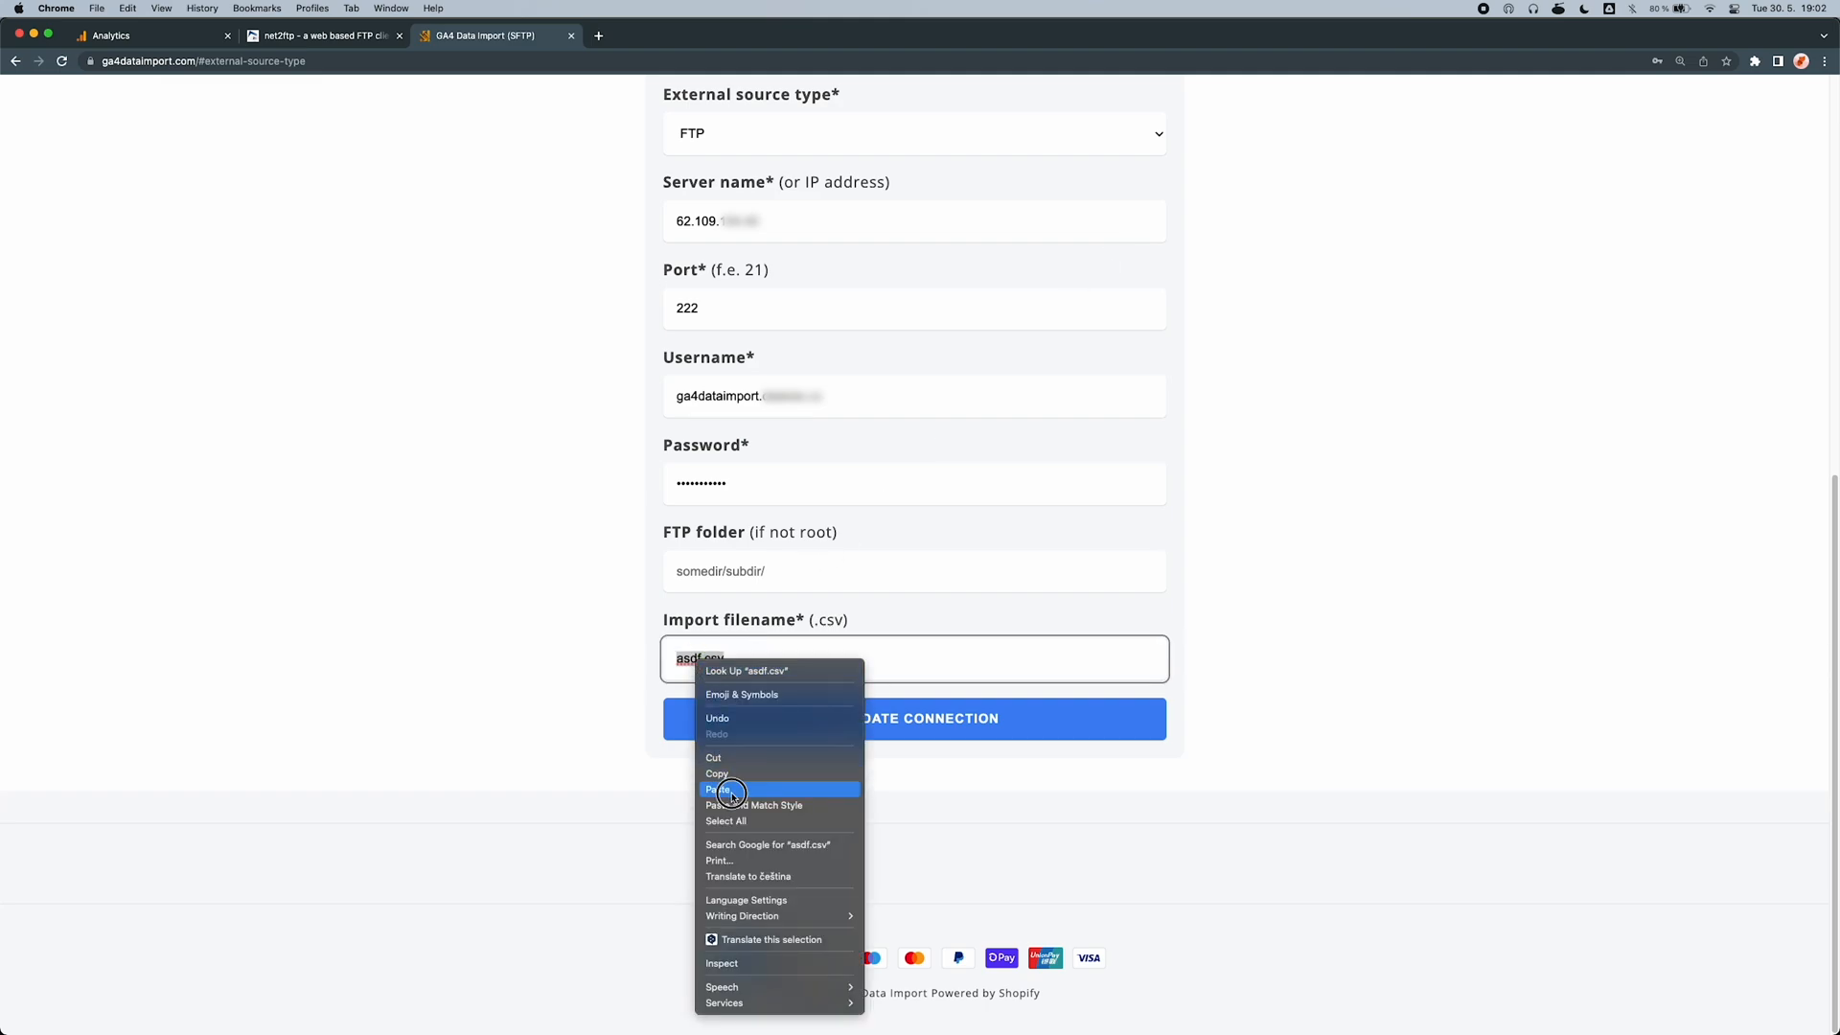
click(728, 788)
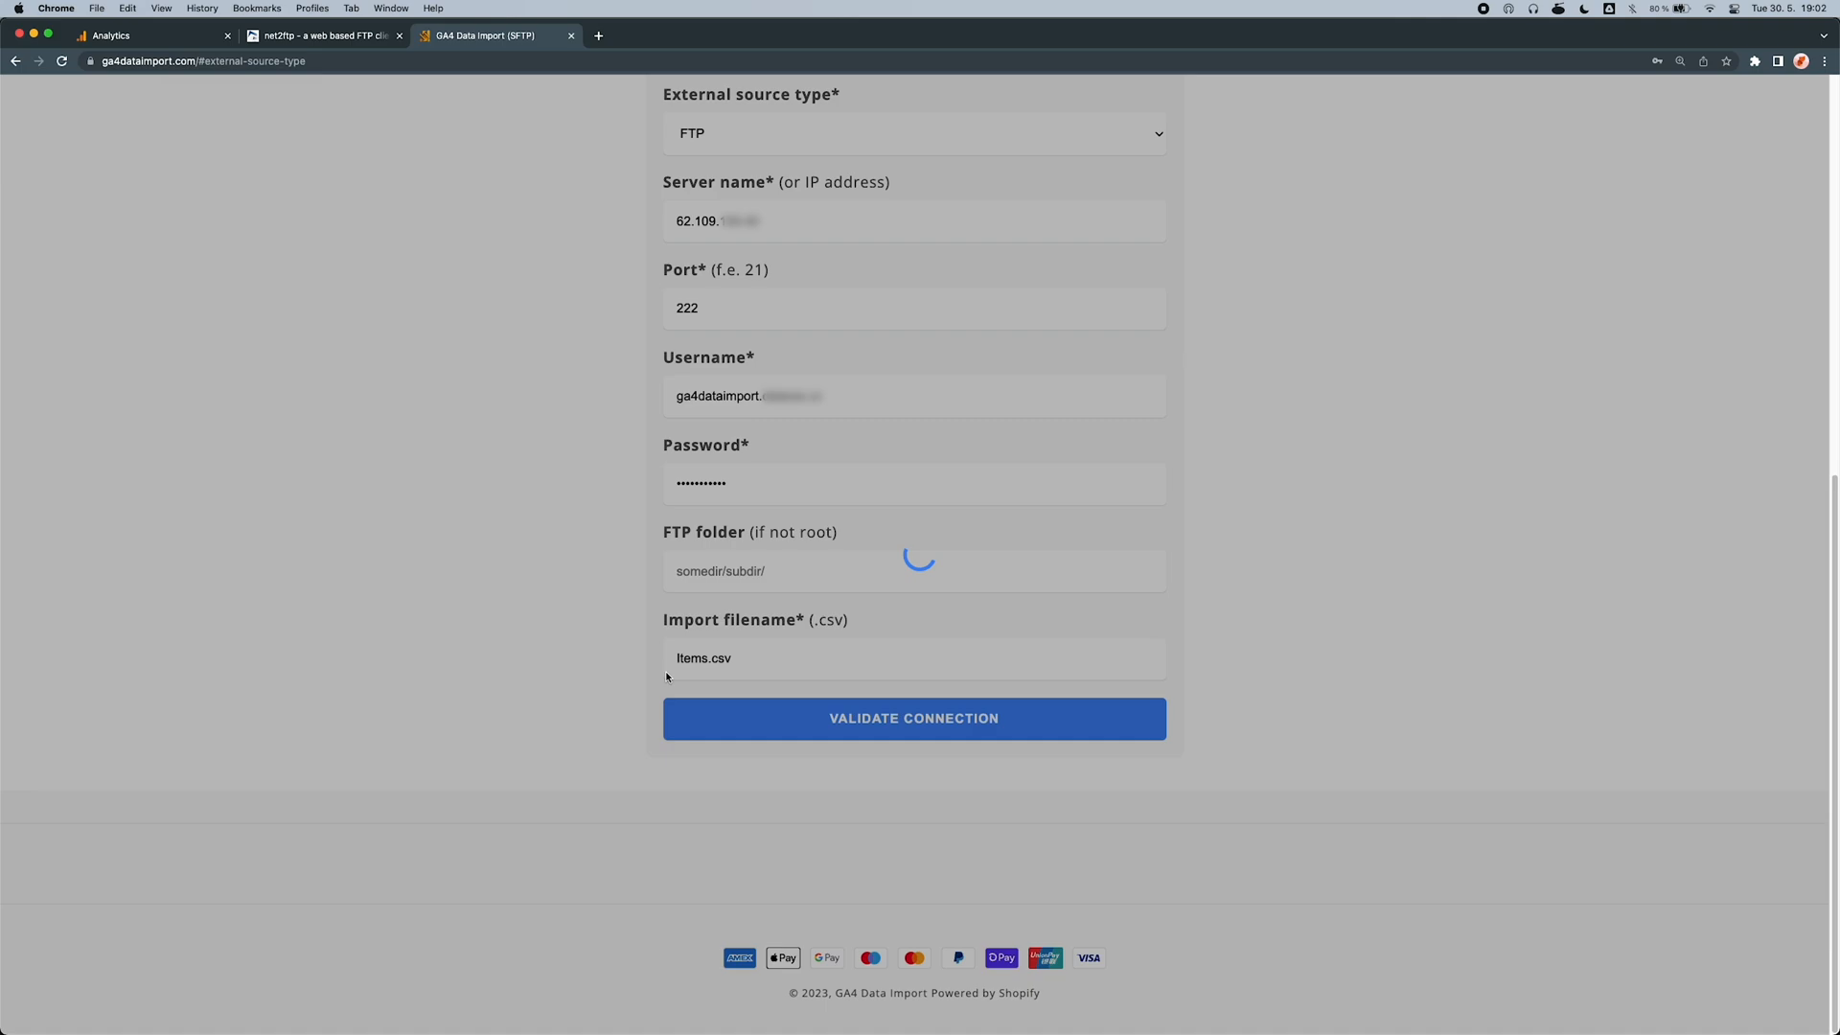
click(912, 719)
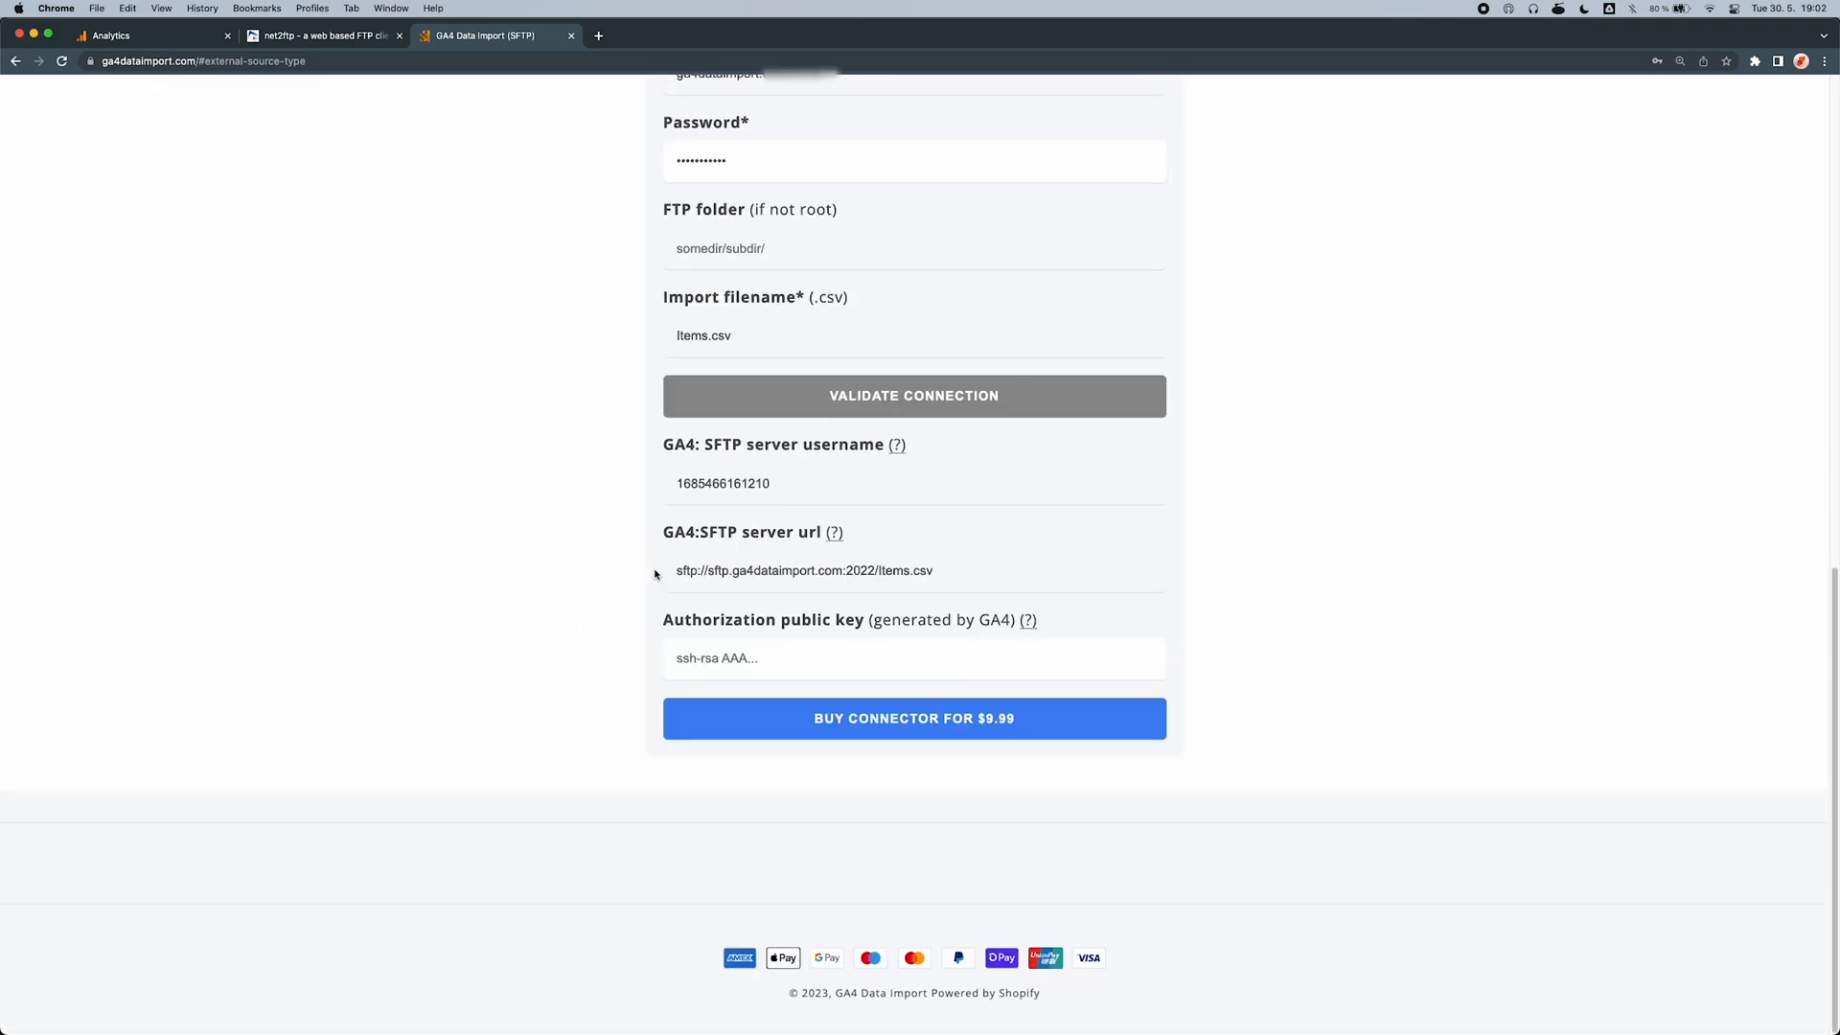
double_click(723, 483)
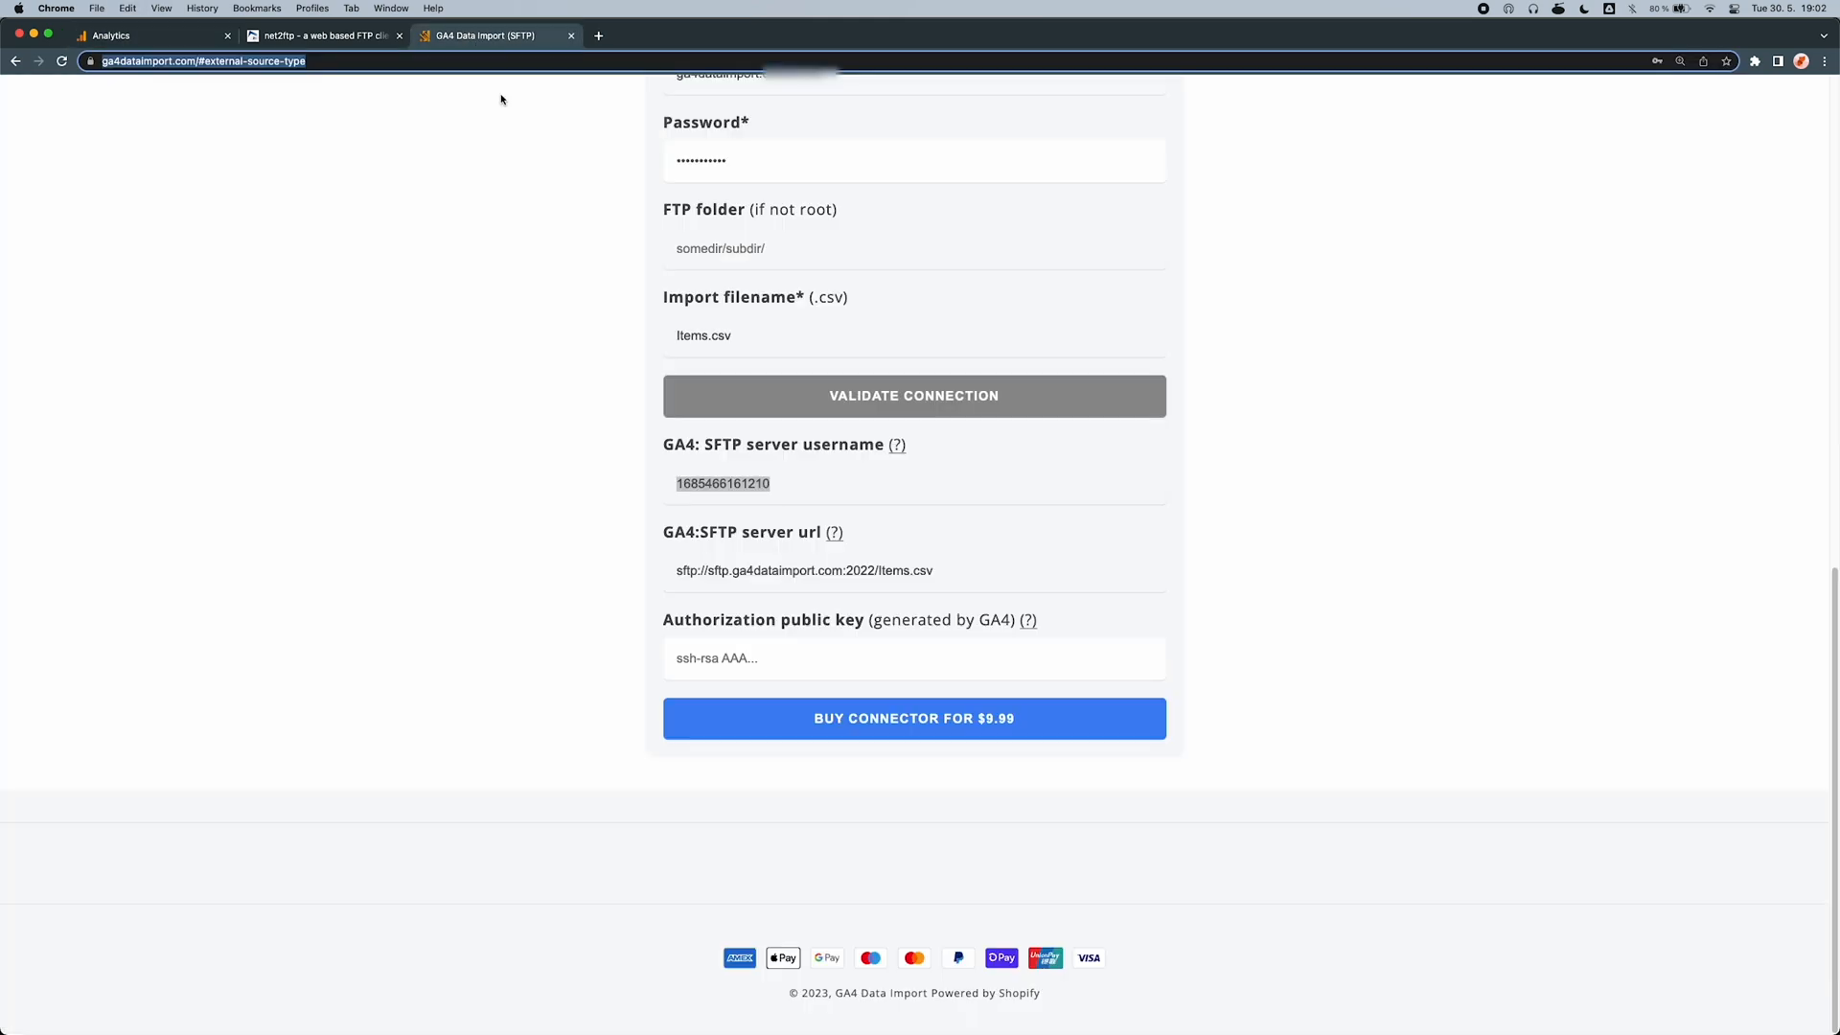
Step: Enter the SFTP url sftp://sftp.ga4dataimport.com:2022/Items.csv in Analytics and advance to mapping
click(109, 35)
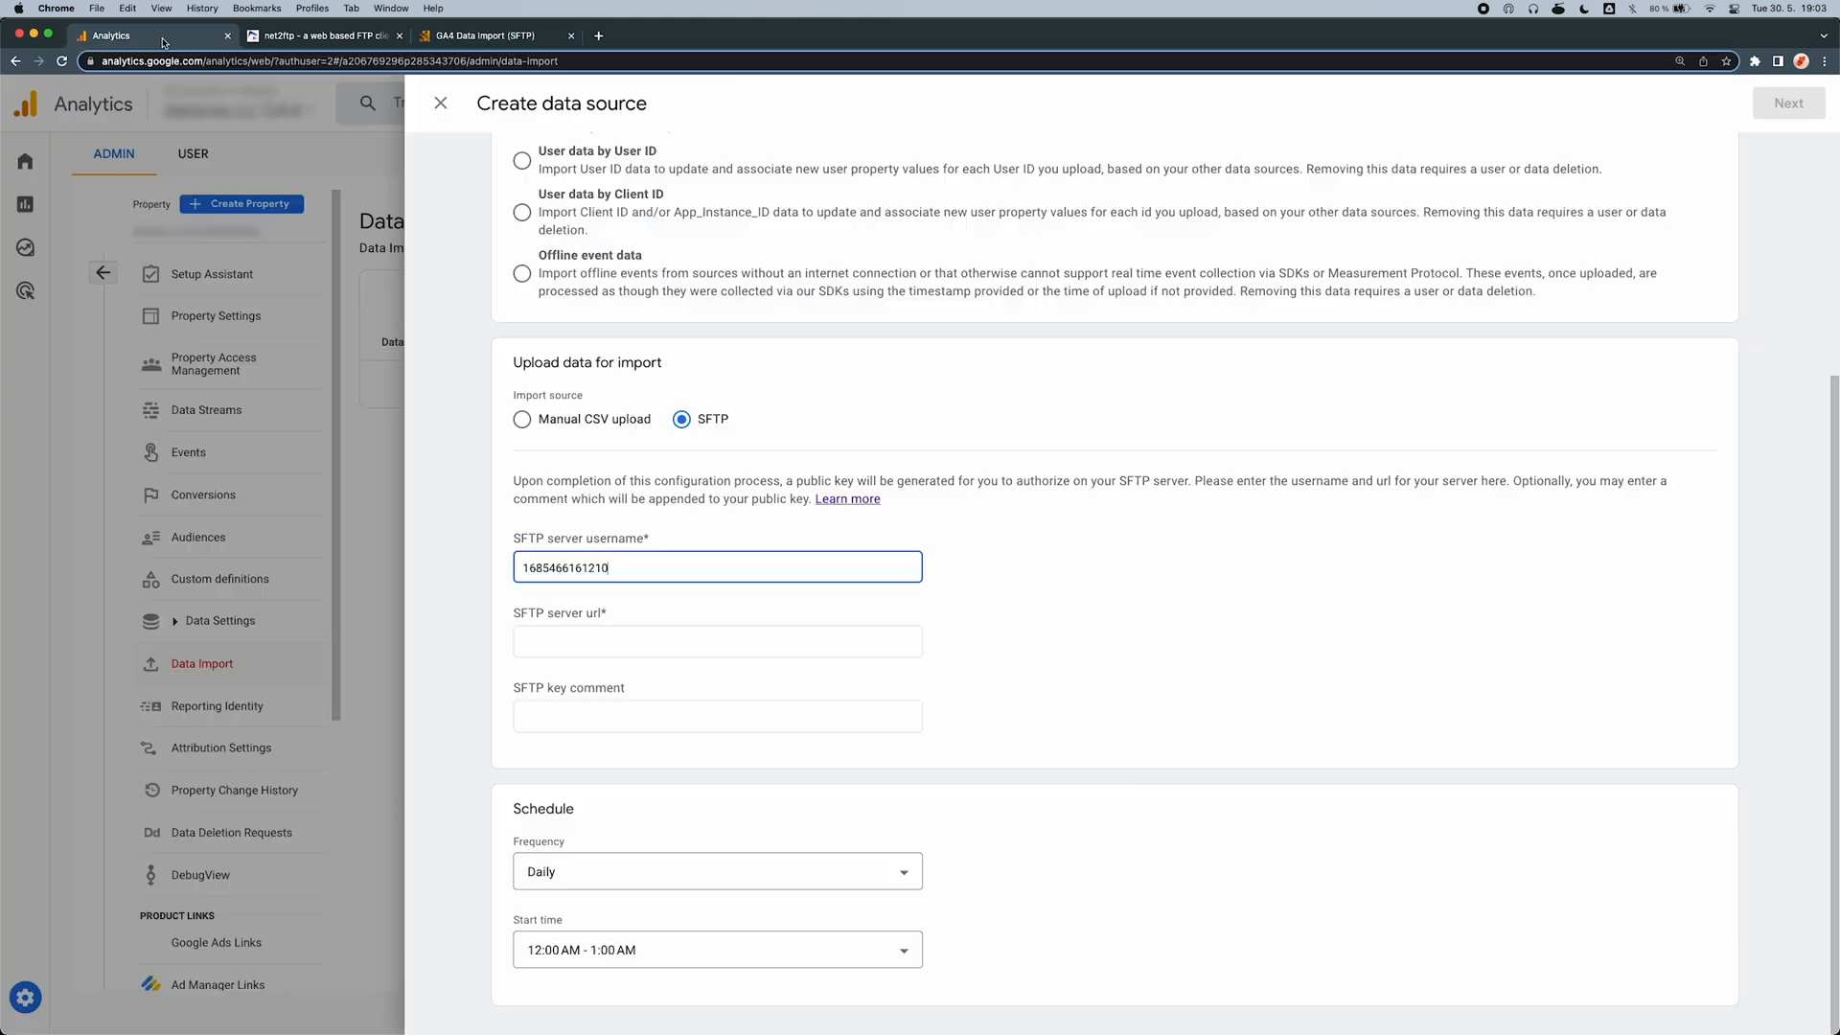
text(sftp://sftp.ga4dataimport.com:2022/Items.csv)
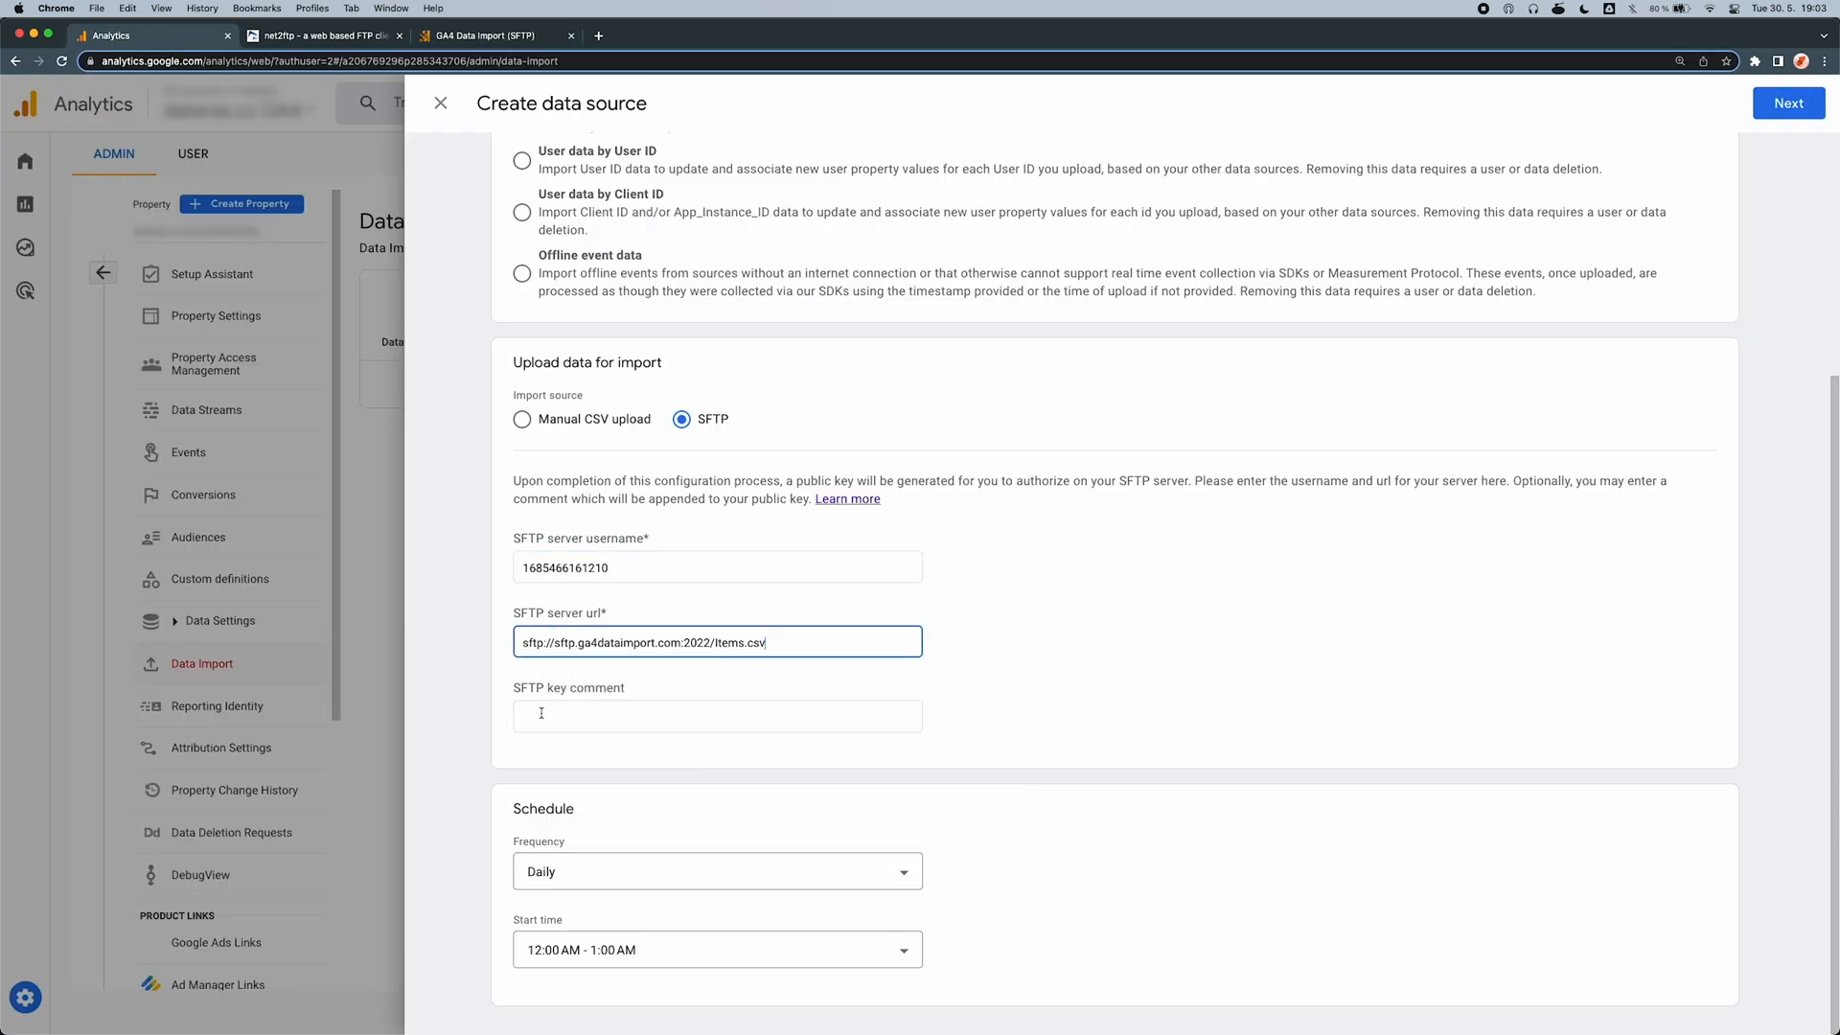
click(1788, 104)
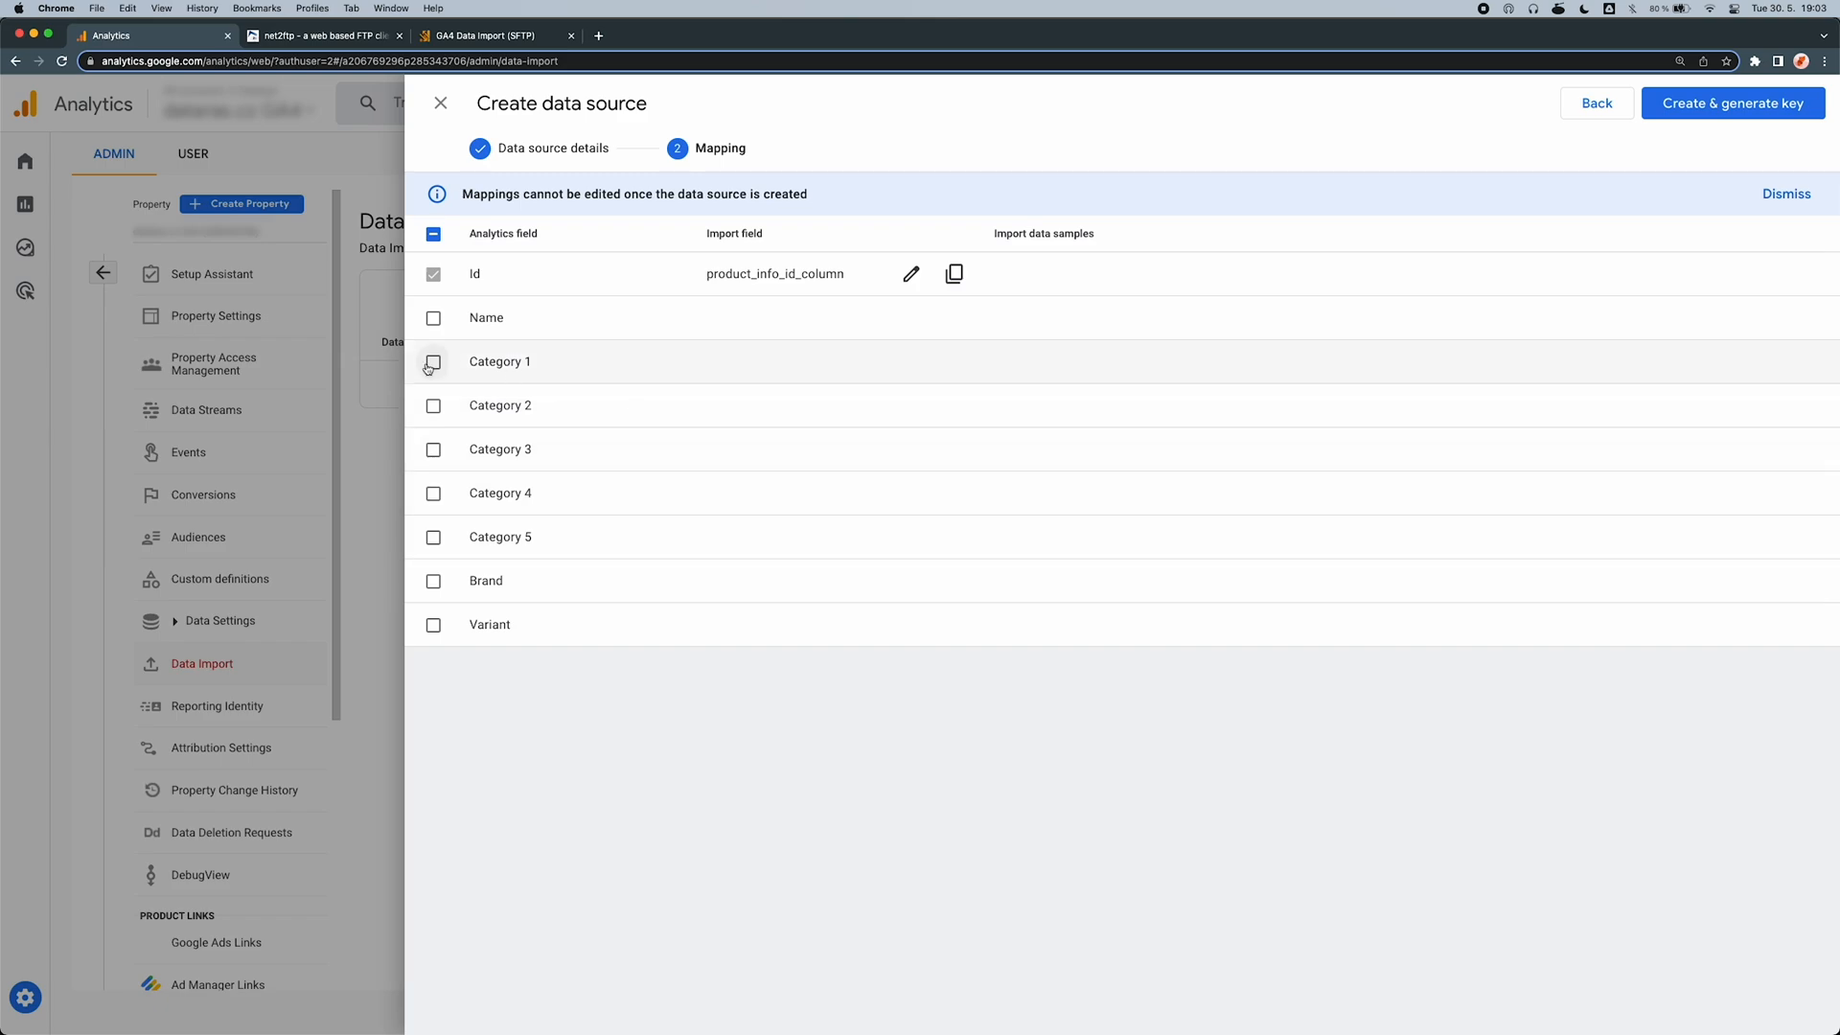
Step: Map Category 1 and Category 2, then create the data source and generate its public key
click(433, 363)
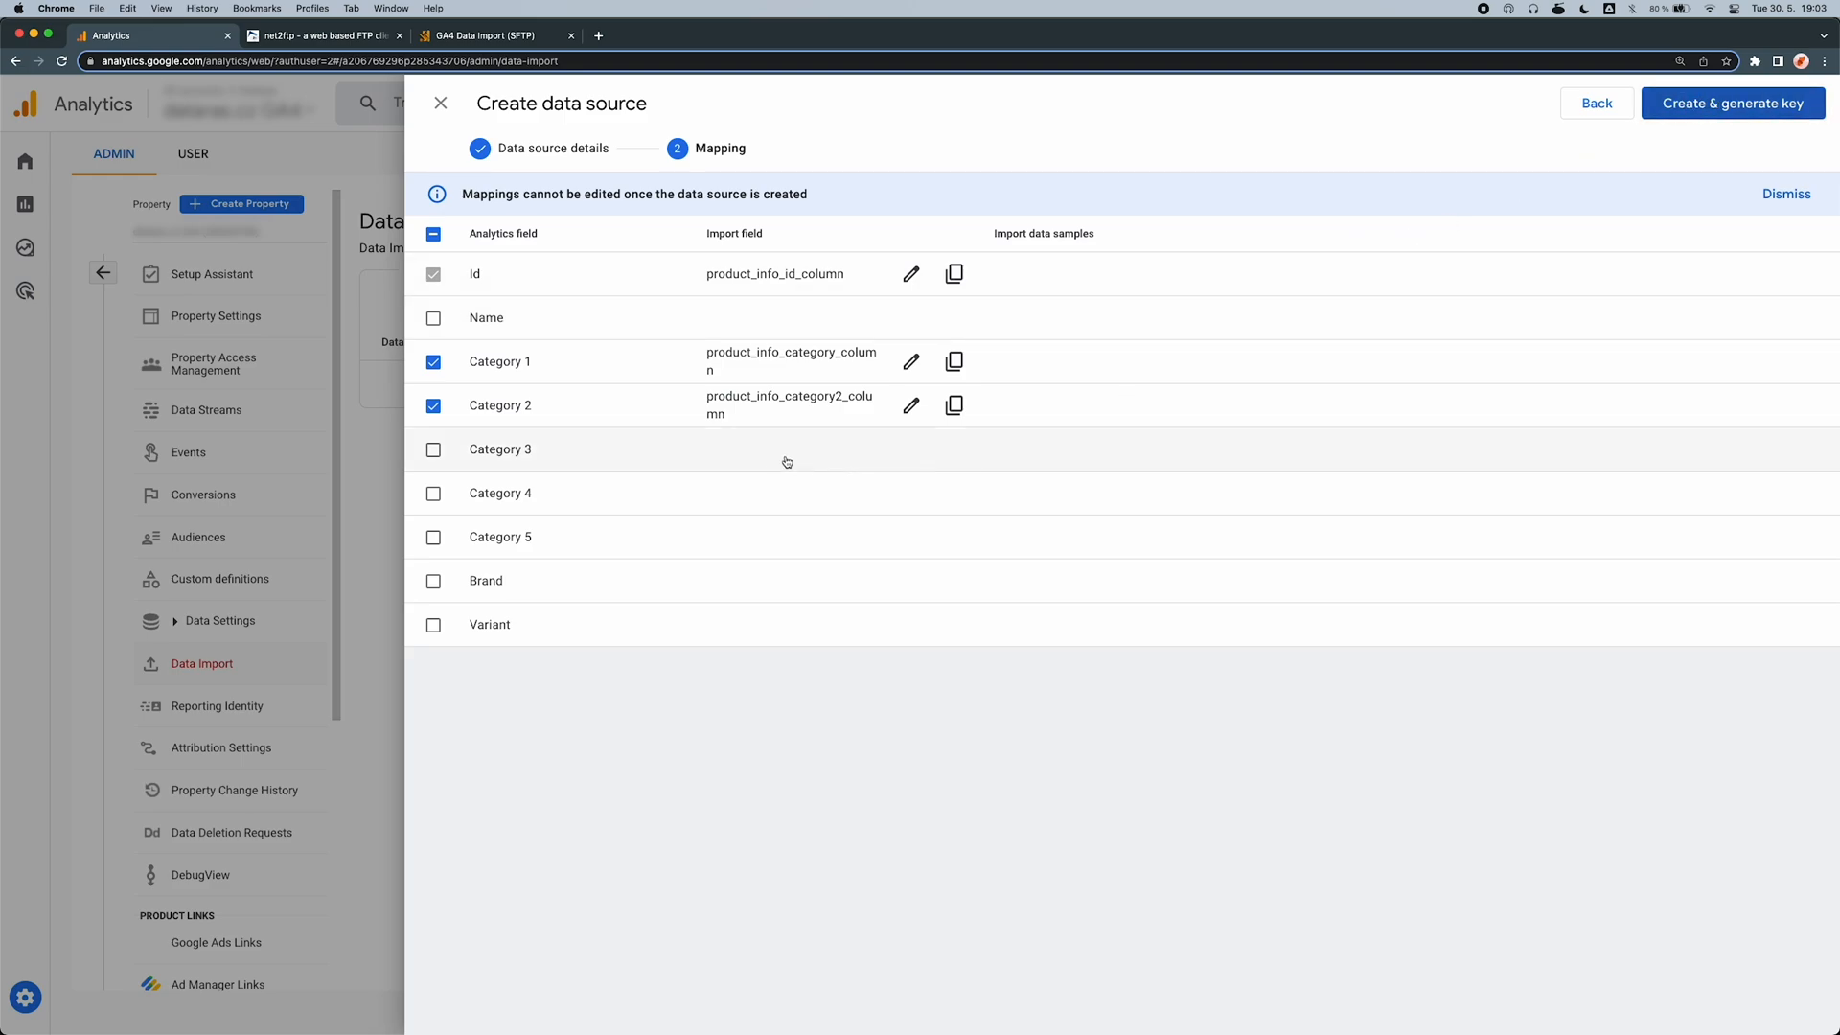
click(1733, 104)
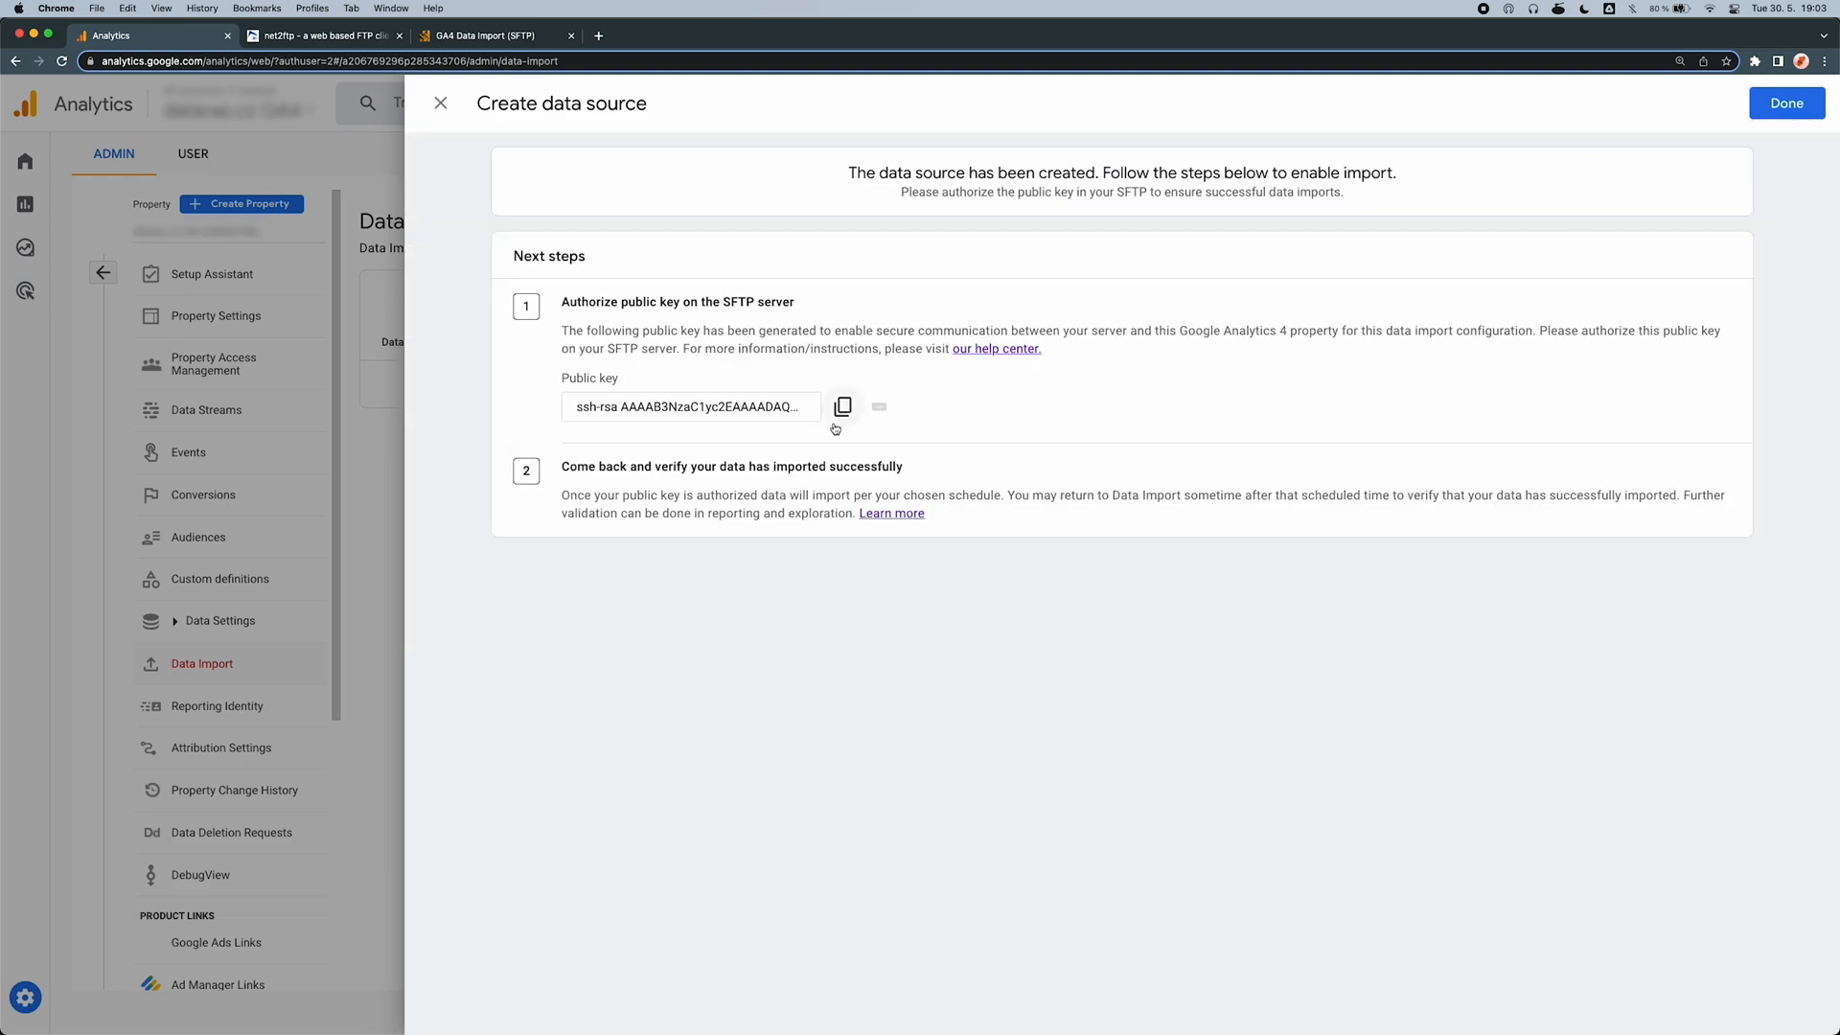
Step: Paste the generated public key into the connector's Authorization field and add the connector to the cart
click(843, 406)
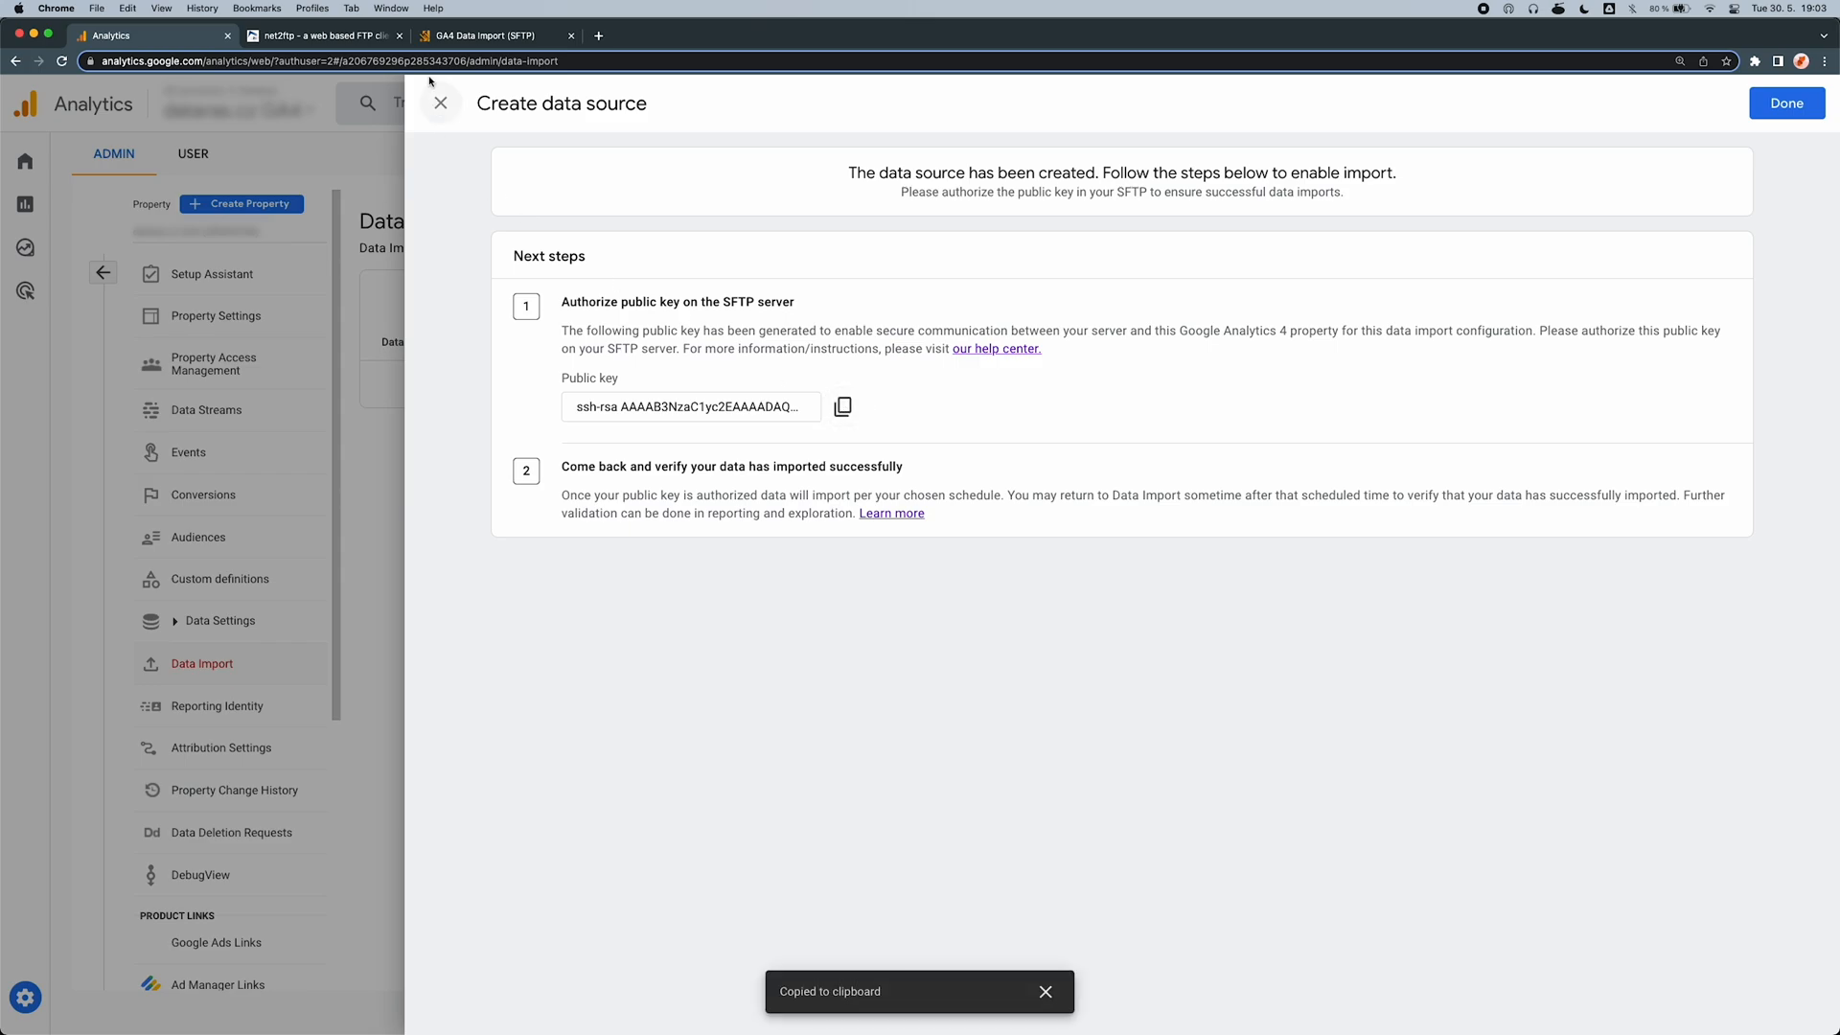
right_click(914, 657)
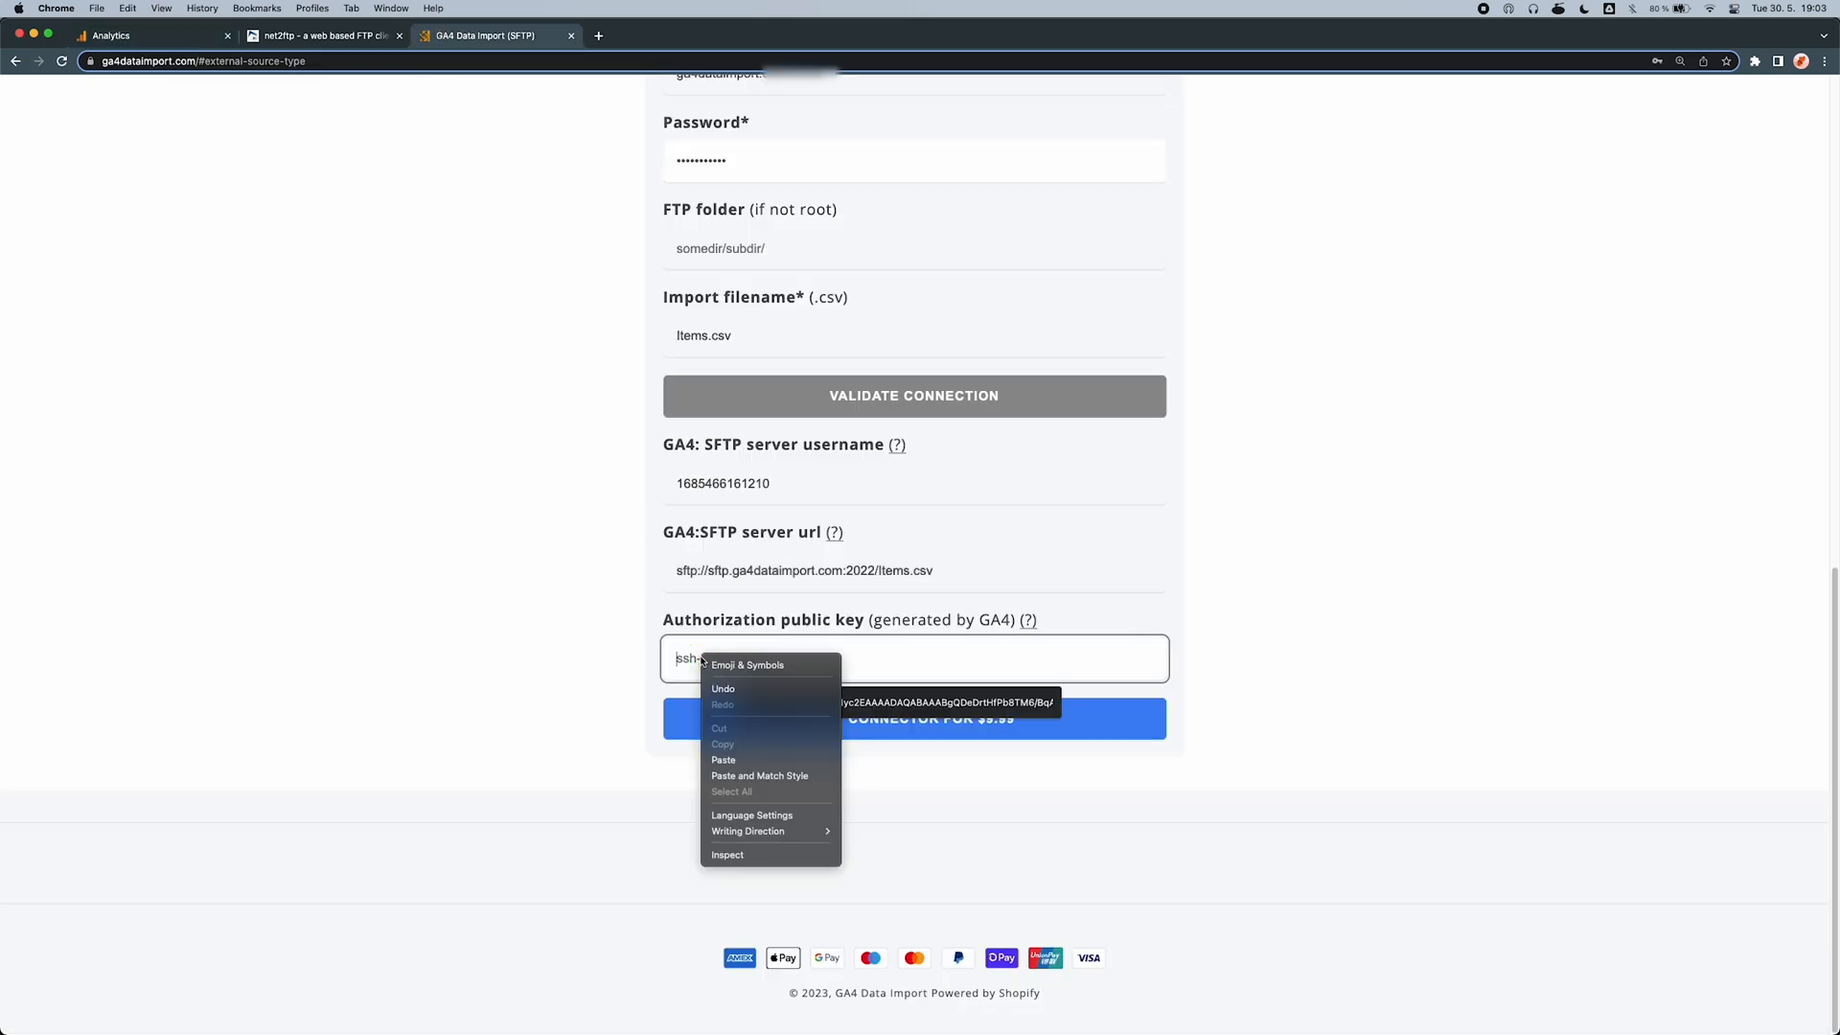
click(724, 758)
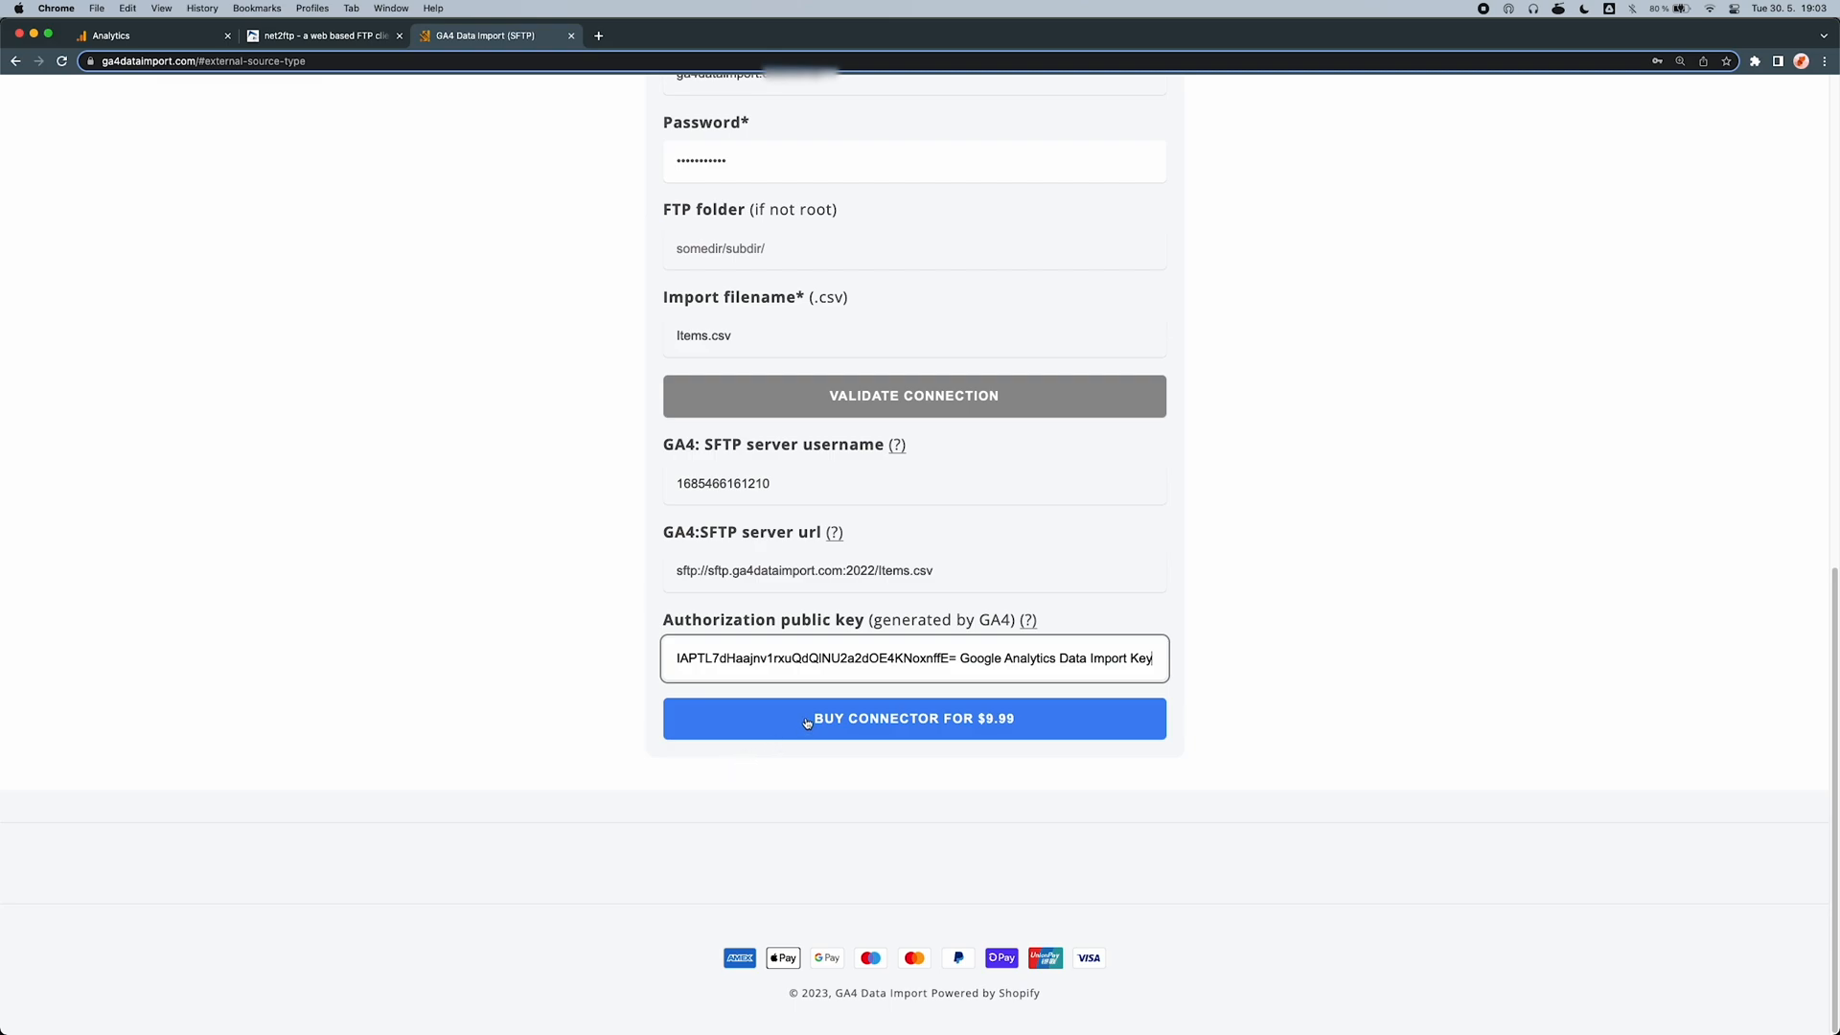
click(912, 719)
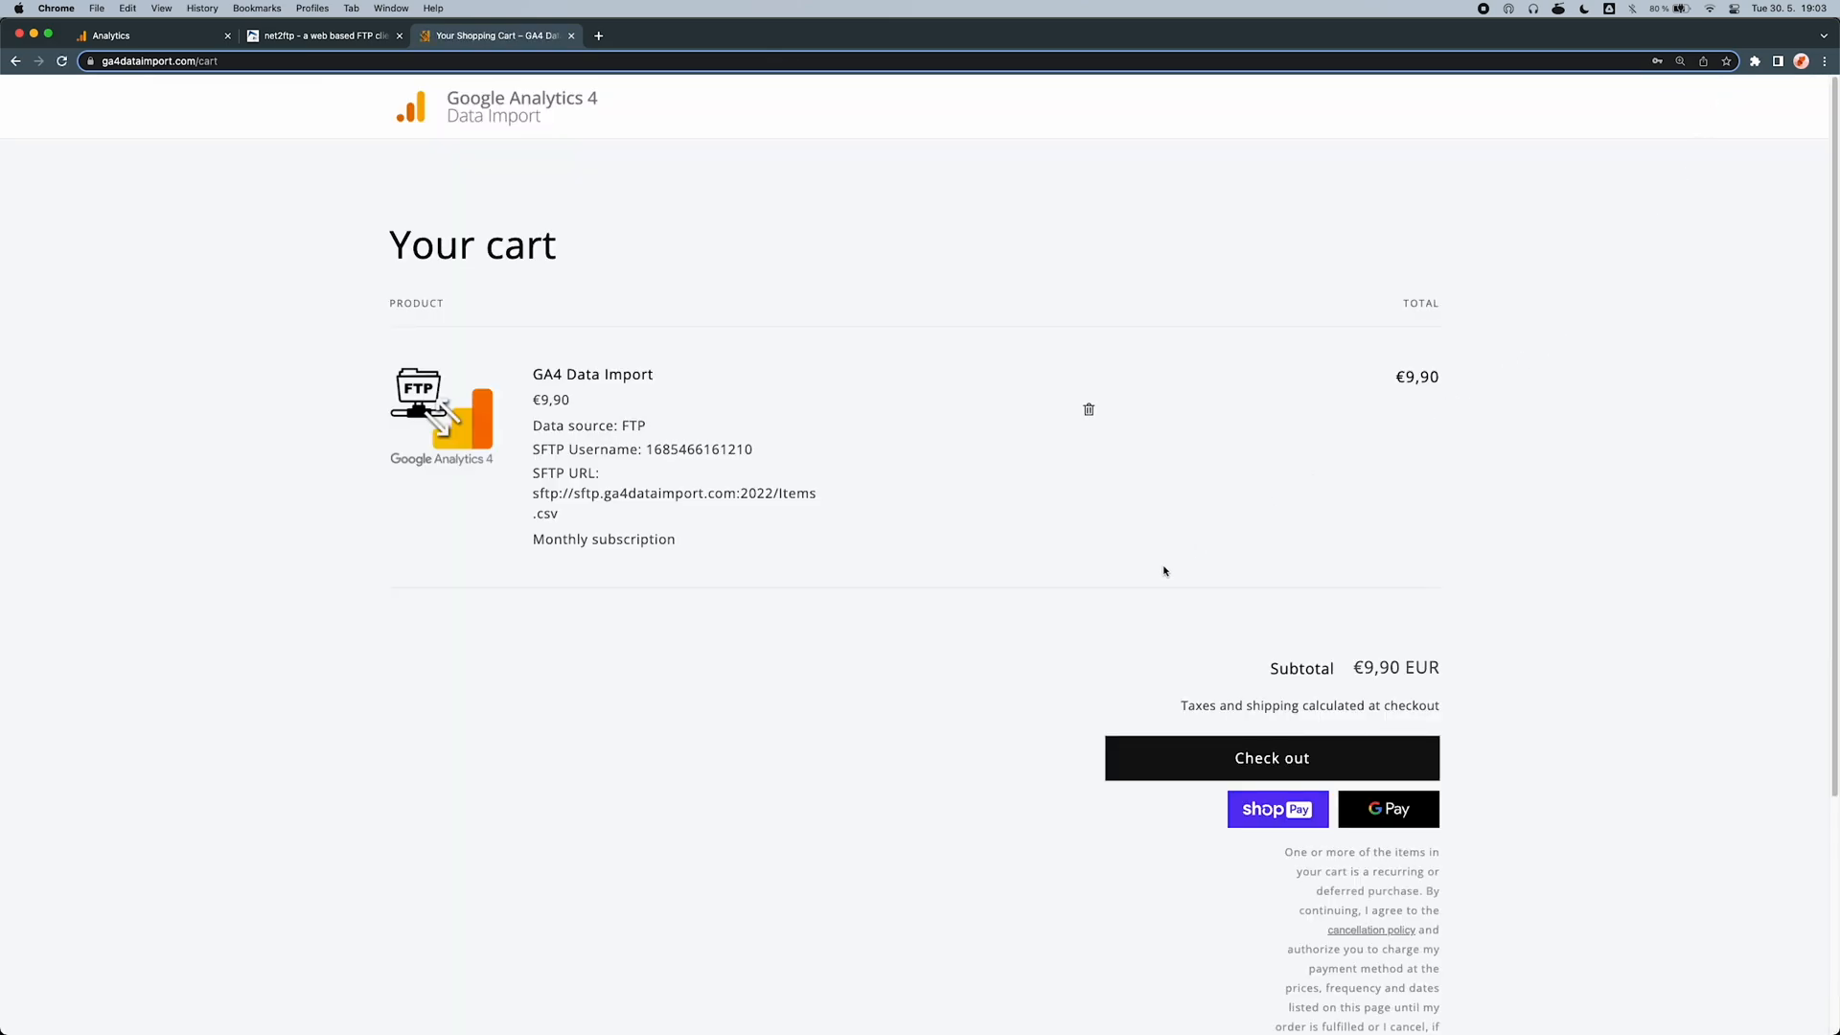
Step: Proceed from the cart to the checkout form for the €9.90 monthly subscription
click(1271, 757)
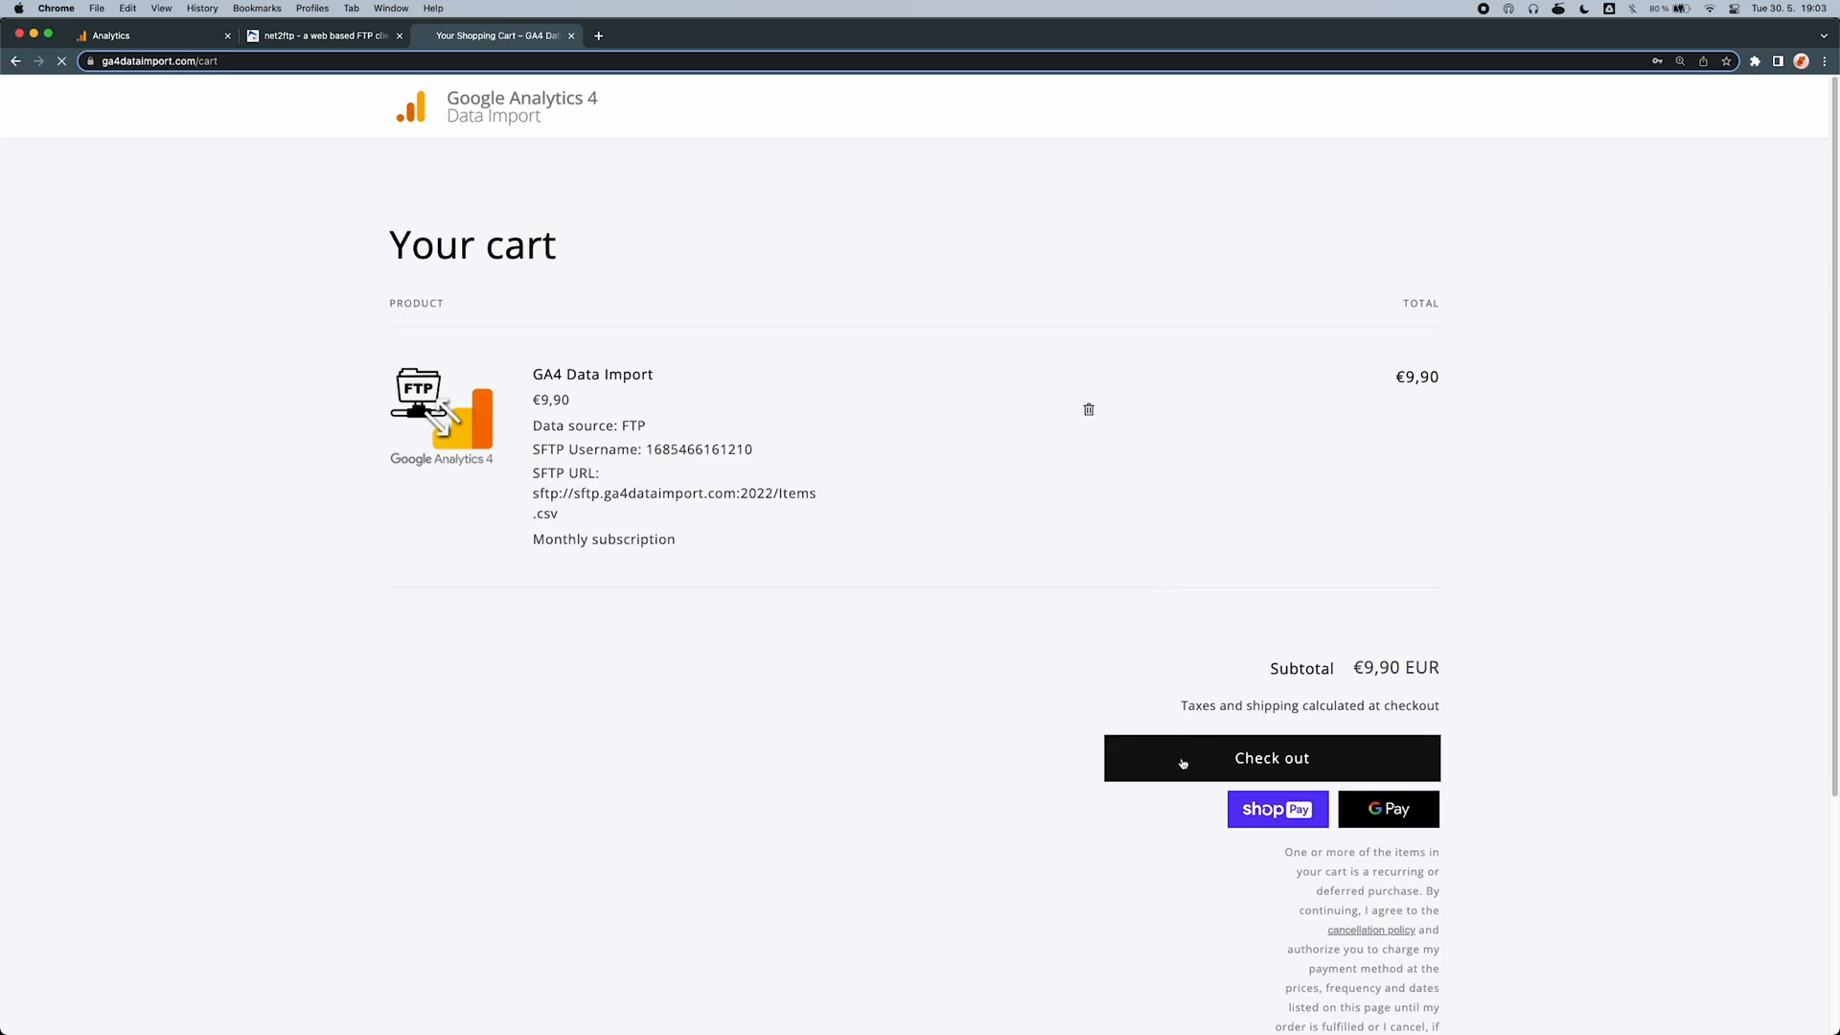
click(1270, 757)
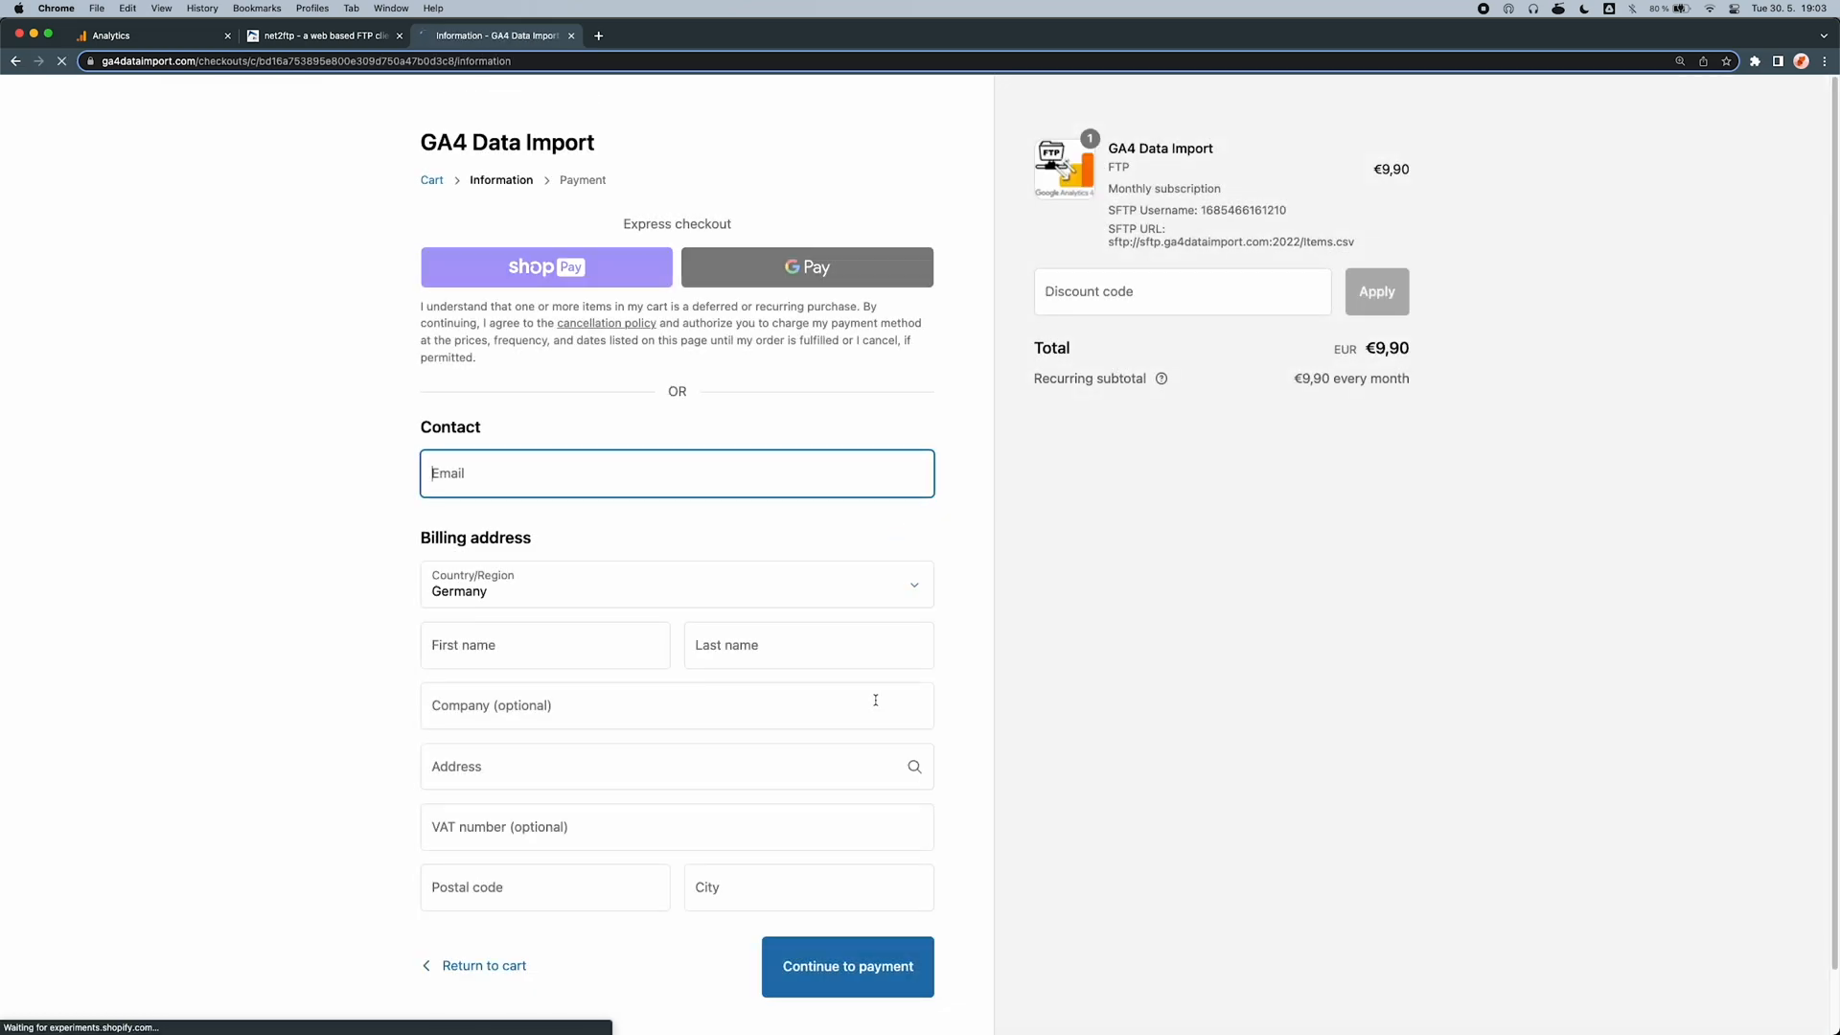